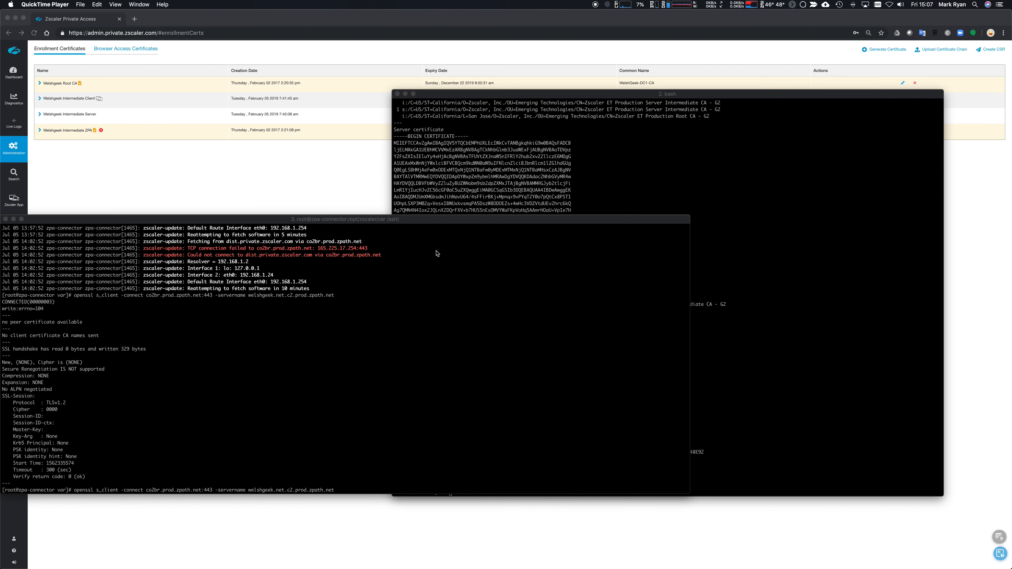
{"action": "mouse_move", "coordinate": [305, 299]}
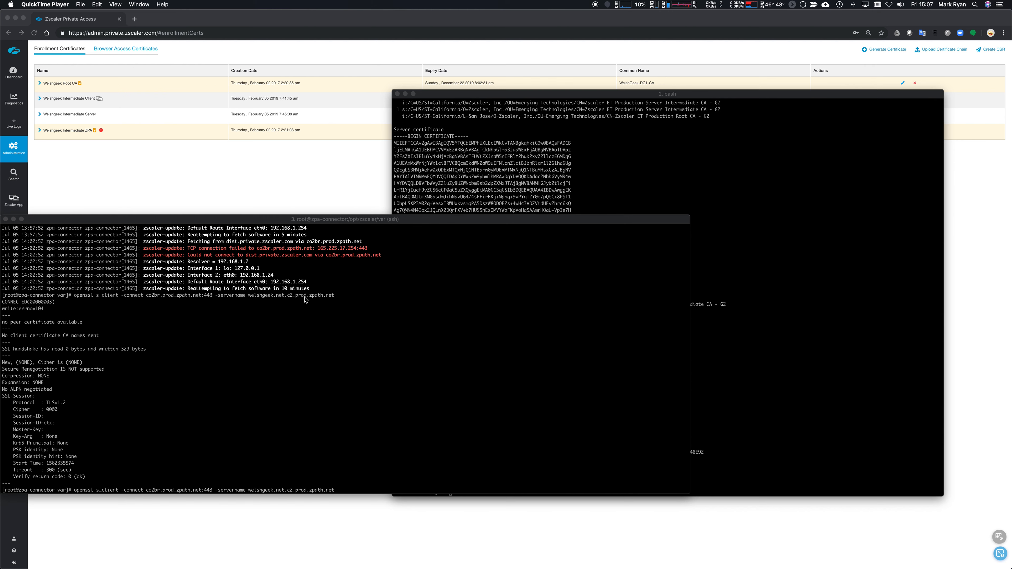
{"action": "mouse_move", "coordinate": [334, 301]}
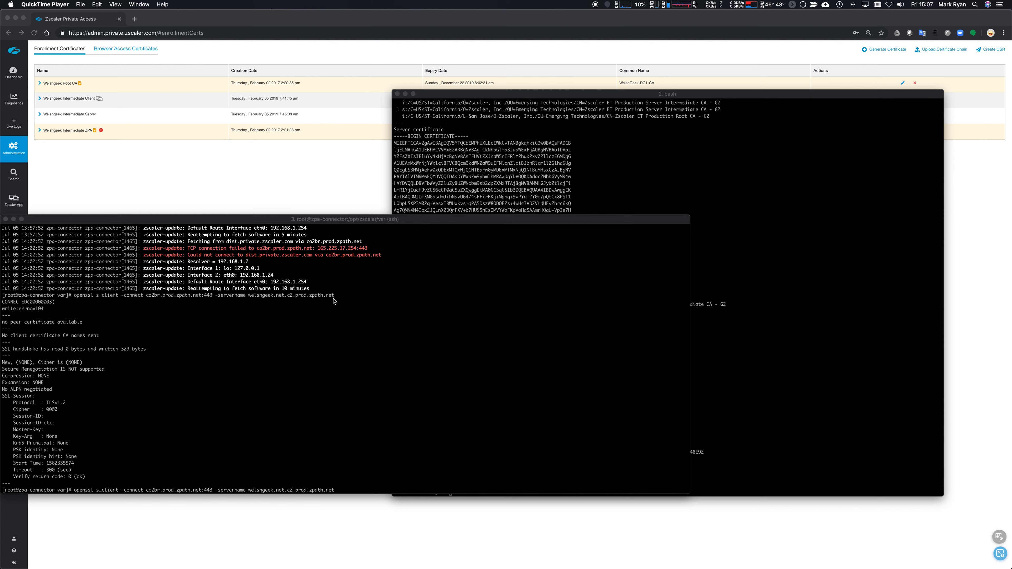
{"action": "mouse_move", "coordinate": [336, 314]}
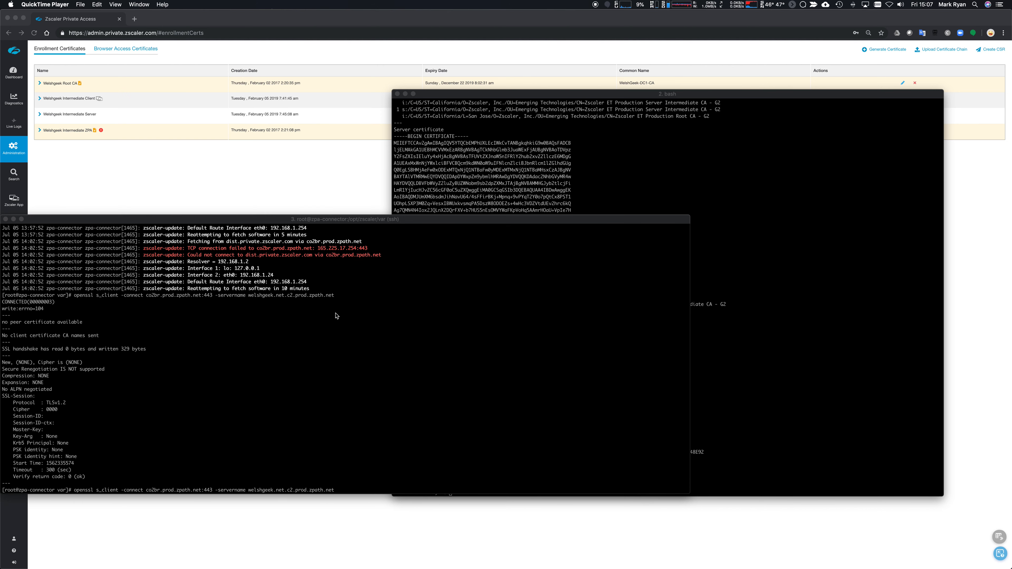
Run the openssl s_client test against co2br.prod.zpath.net:443 and get a completed TLS handshake
{"action": "left_click", "coordinate": [353, 373]}
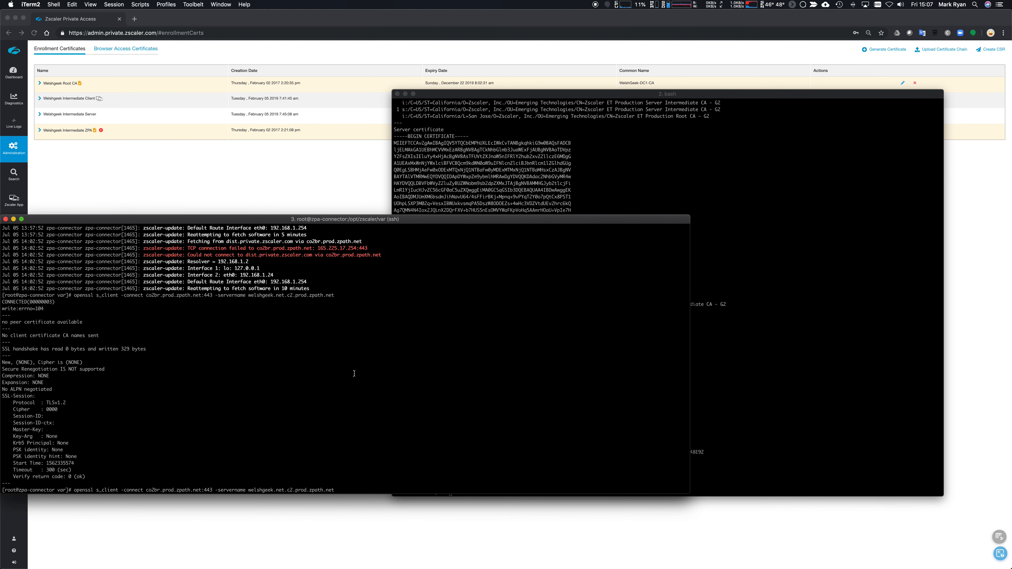
{"action": "key", "text": "enter"}
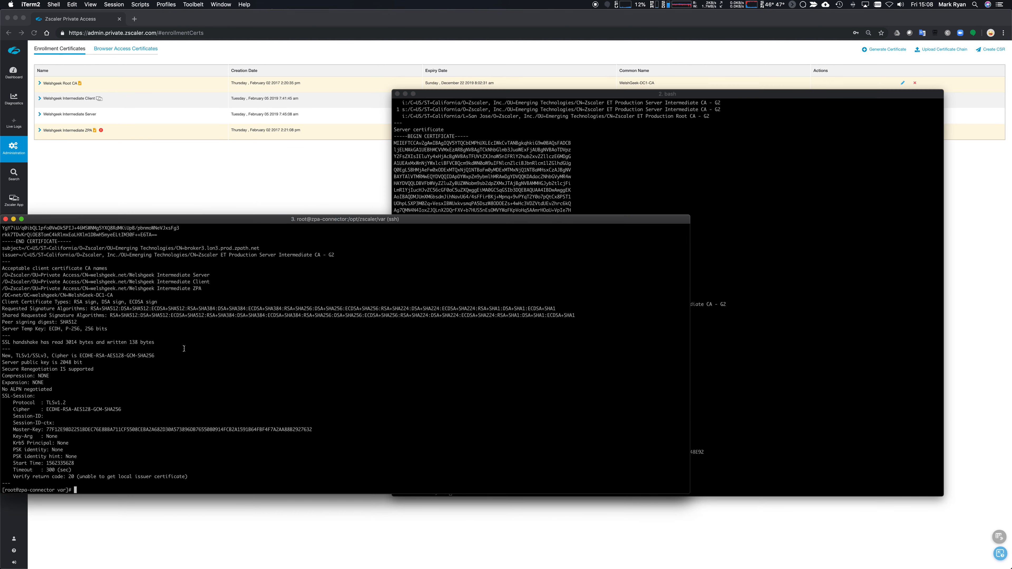
Check zpa-connector status, list the var directory, restart the service and confirm it is running
{"action": "type", "text": "systemc"}
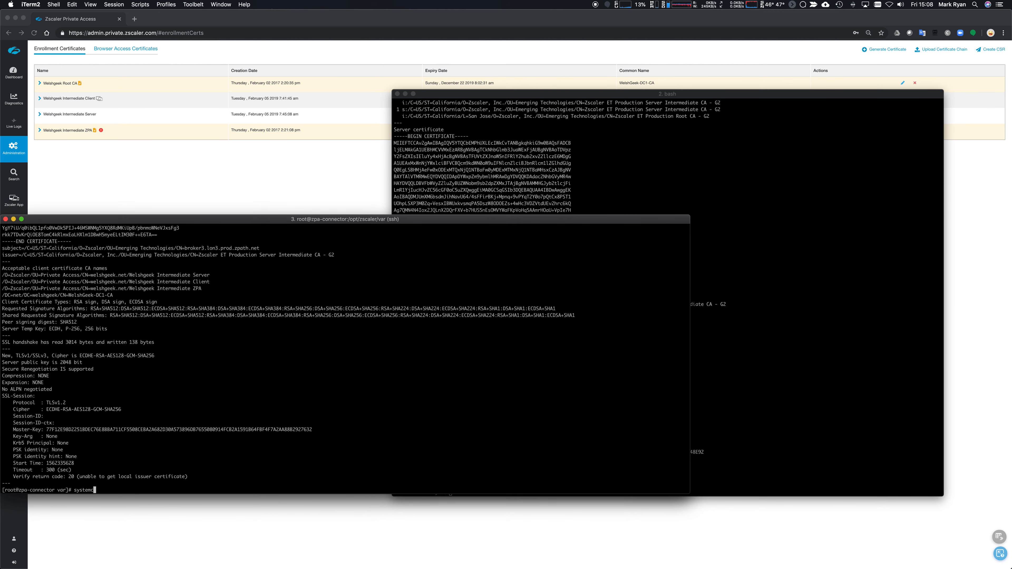
{"action": "type", "text": "status zpa-connector"}
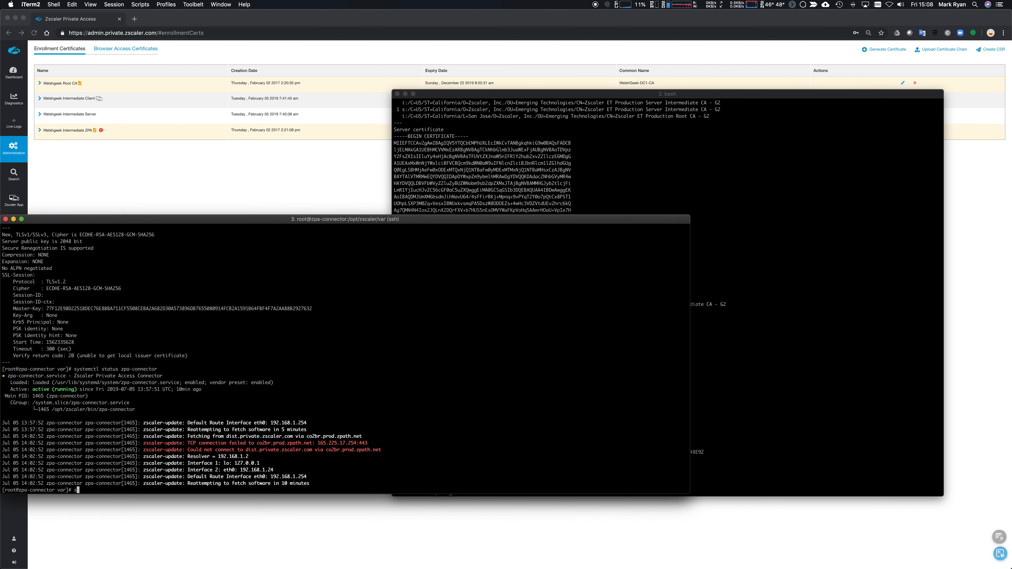
{"action": "type", "text": "ls -lrt"}
{"action": "type", "text": "systemctl"}
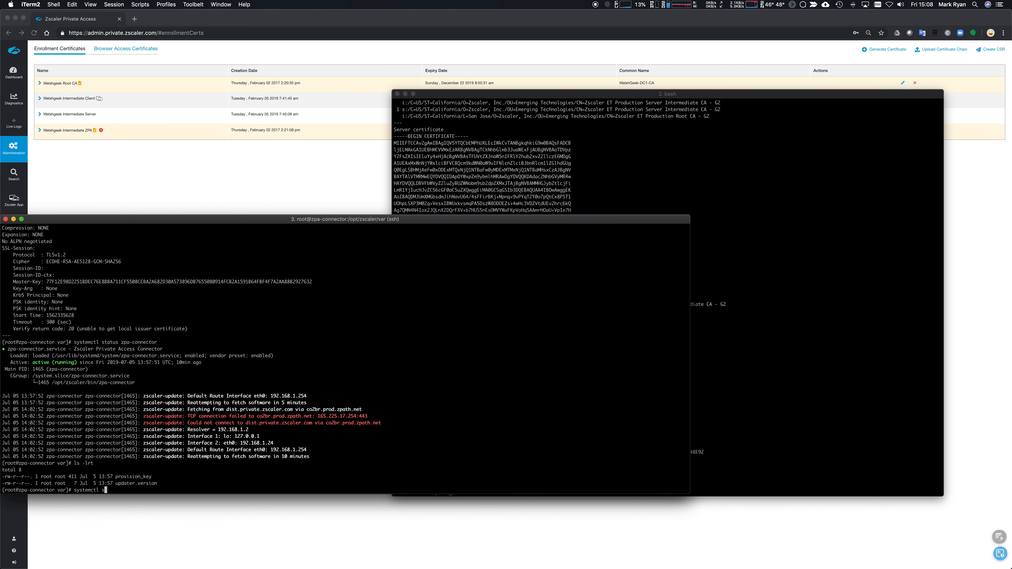
{"action": "type", "text": "resto"}
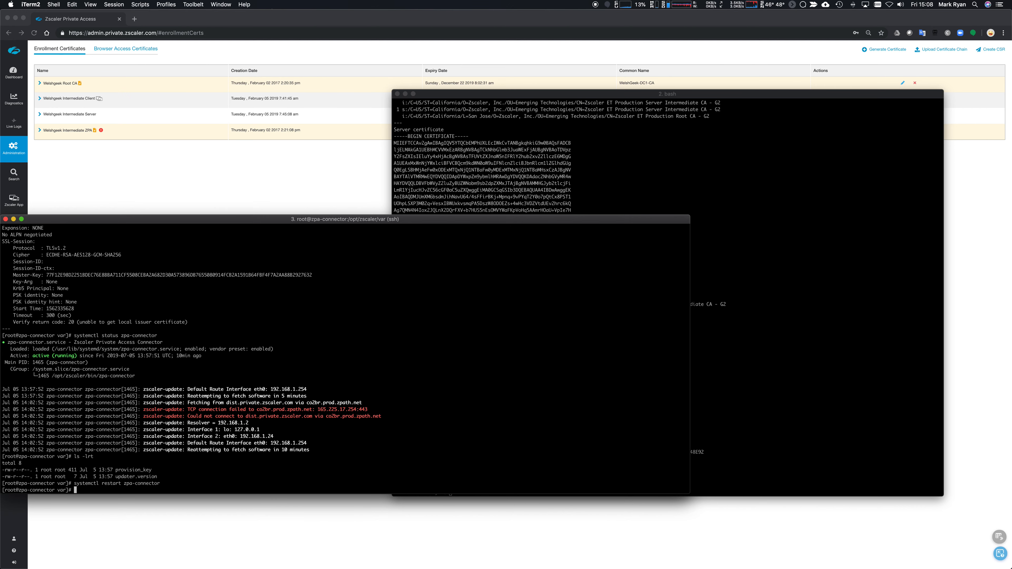
{"action": "type", "text": "systemctl status zpa-connector"}
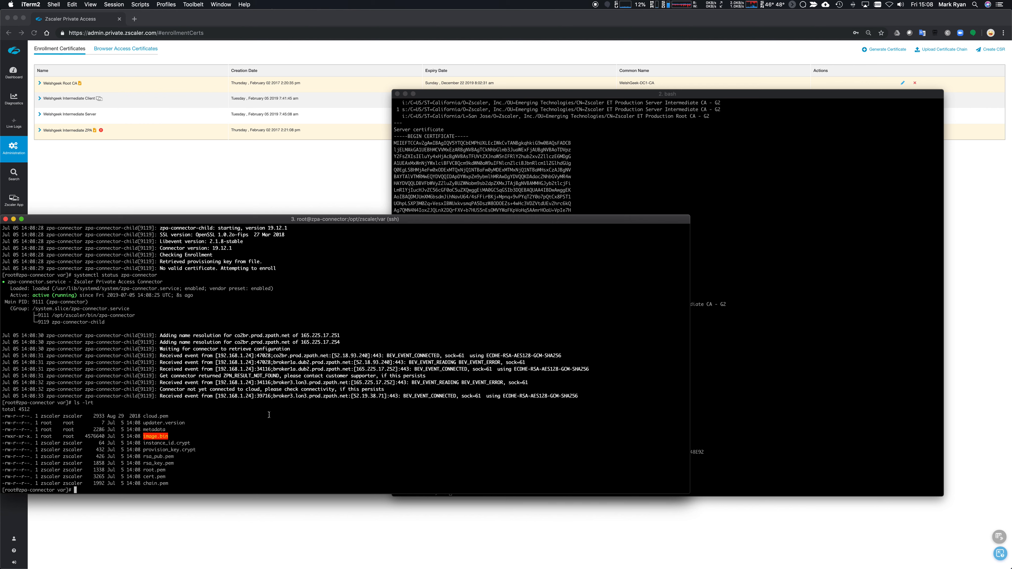
{"action": "mouse_move", "coordinate": [242, 432]}
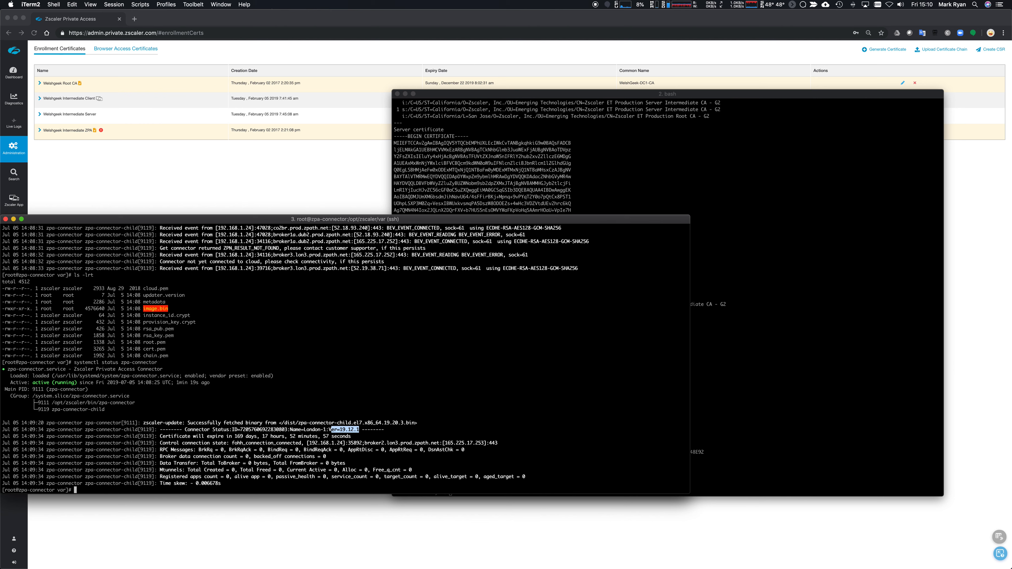
Stop zpa-connector and empty /opt/zscaler/var with rm -rf ./*
{"action": "type", "text": "systemc"}
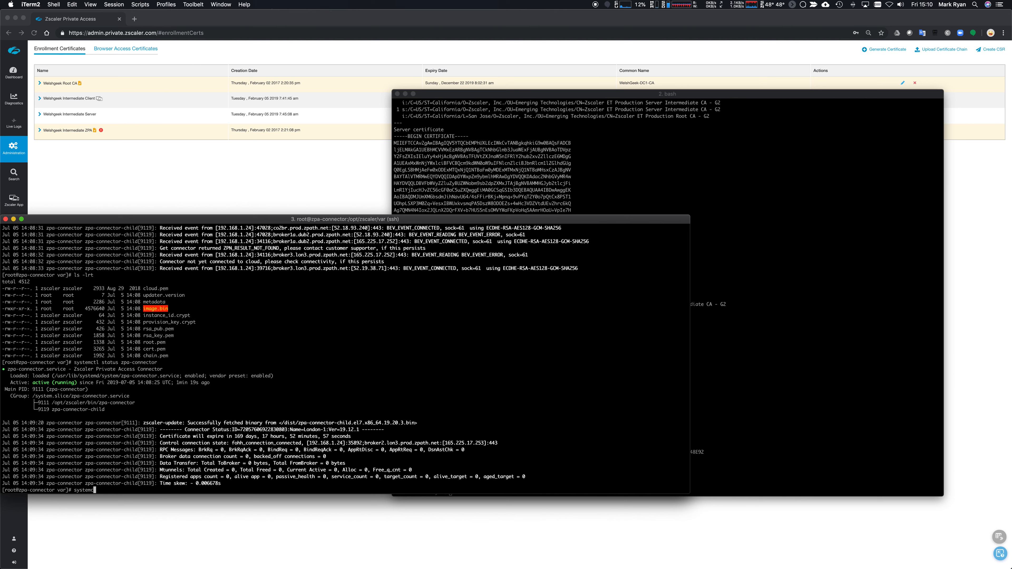
{"action": "type", "text": "stop zpa-connector"}
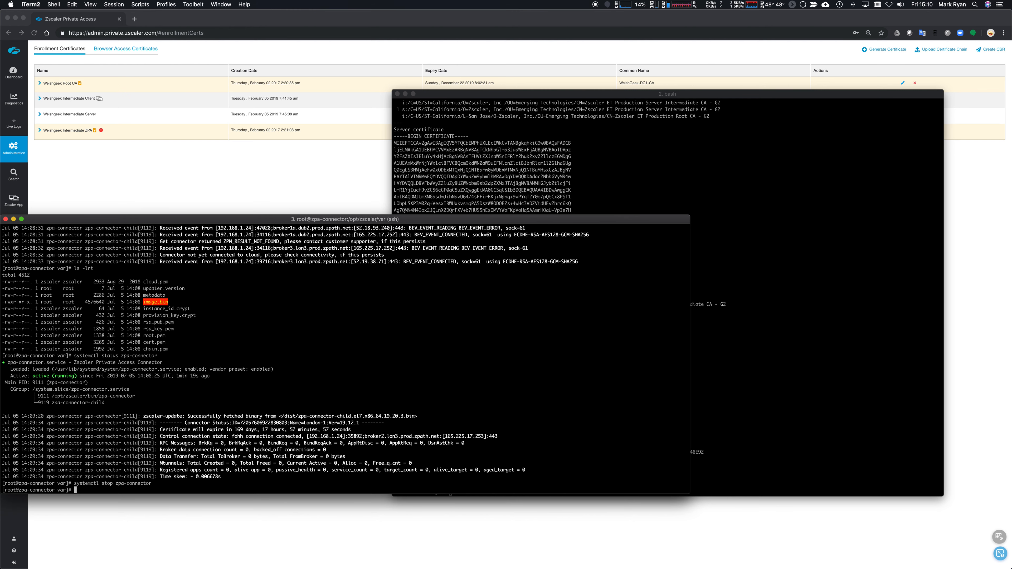
{"action": "key", "text": "Return"}
{"action": "type", "text": "ls -lrt"}
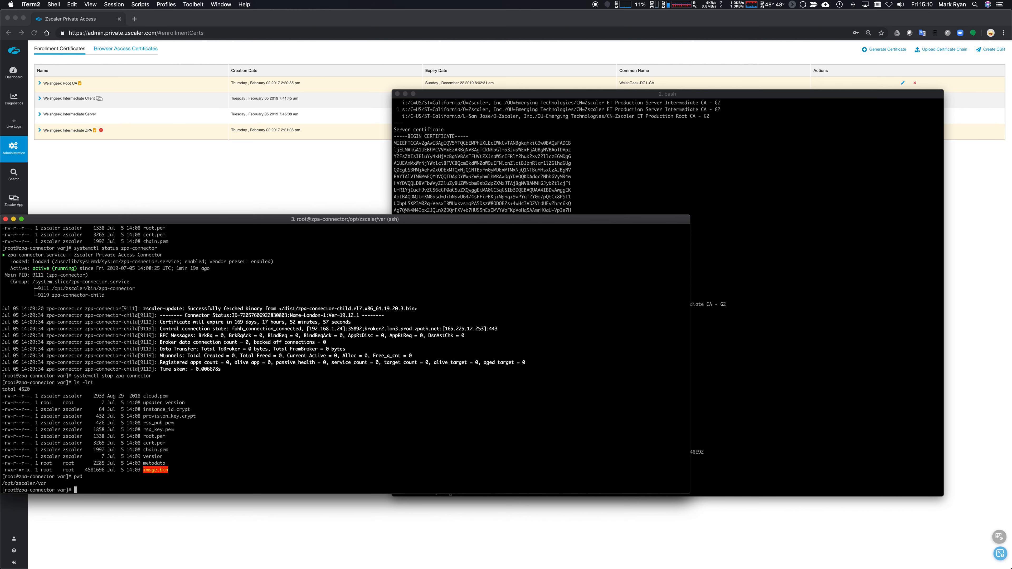
{"action": "type", "text": "rm -"}
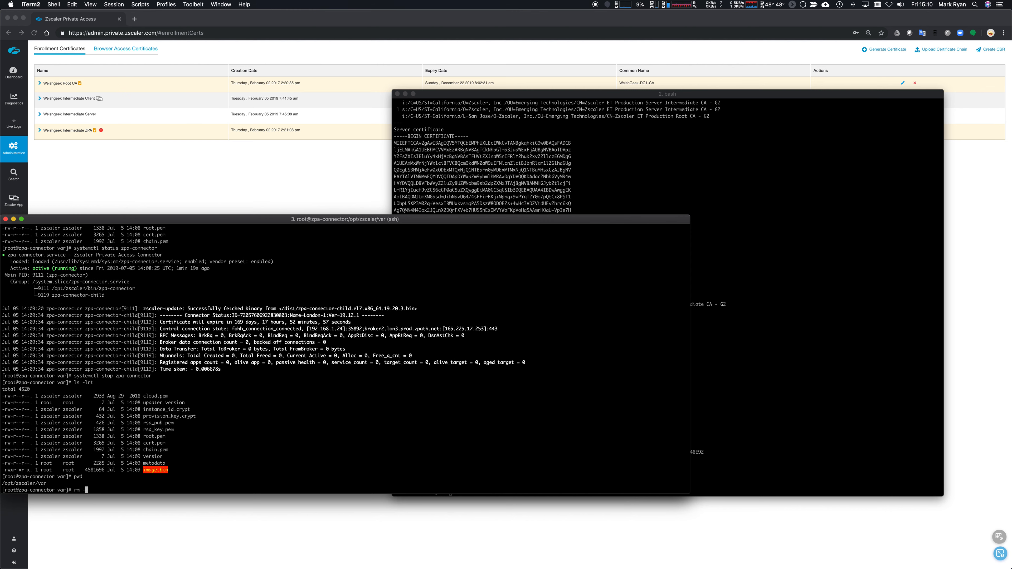
{"action": "type", "text": "-rf ./*"}
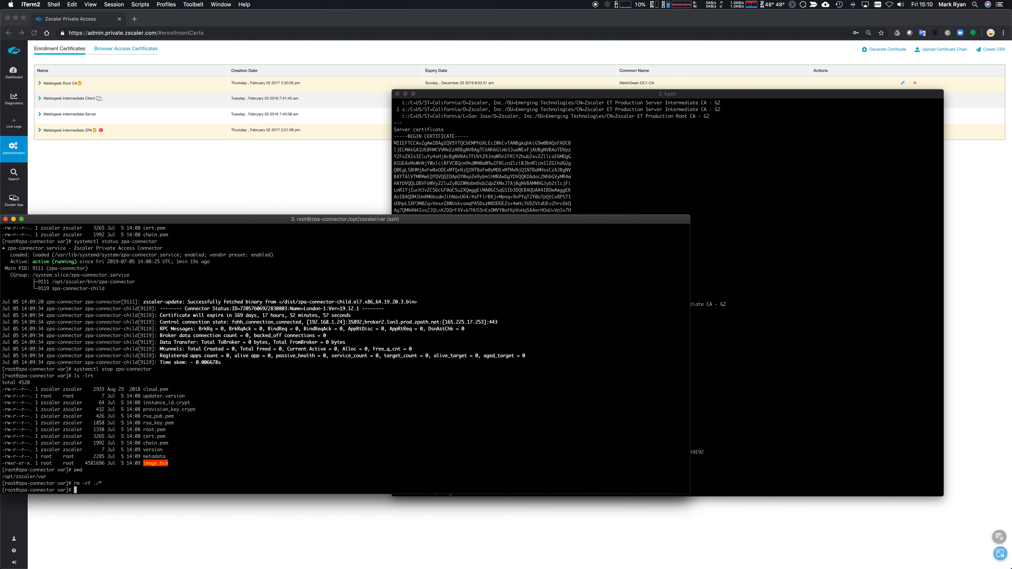
{"action": "key", "text": "Return"}
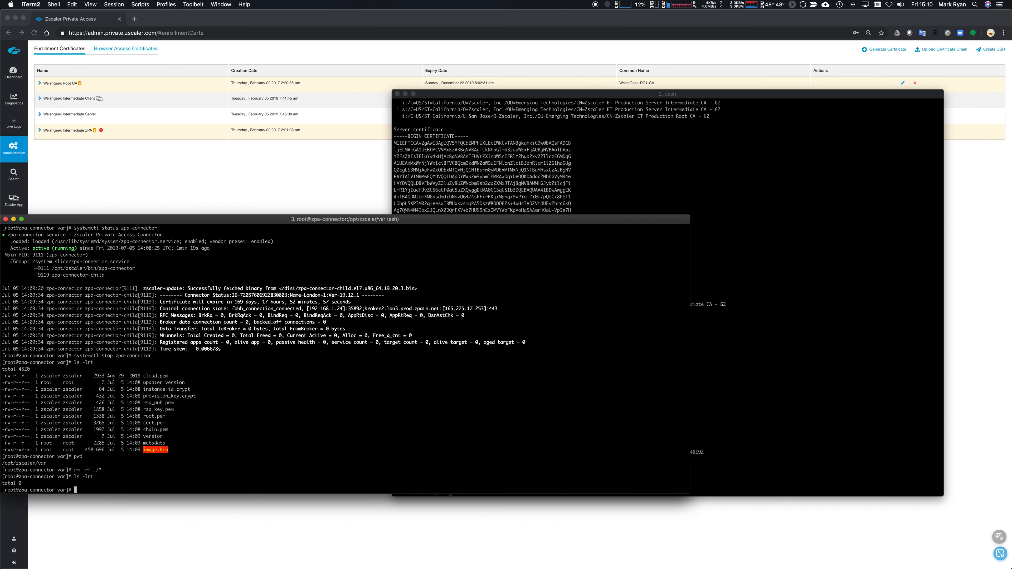
Start zpa-connector again and check its status, now reporting a missing provisioning key
{"action": "type", "text": "systemctl s"}
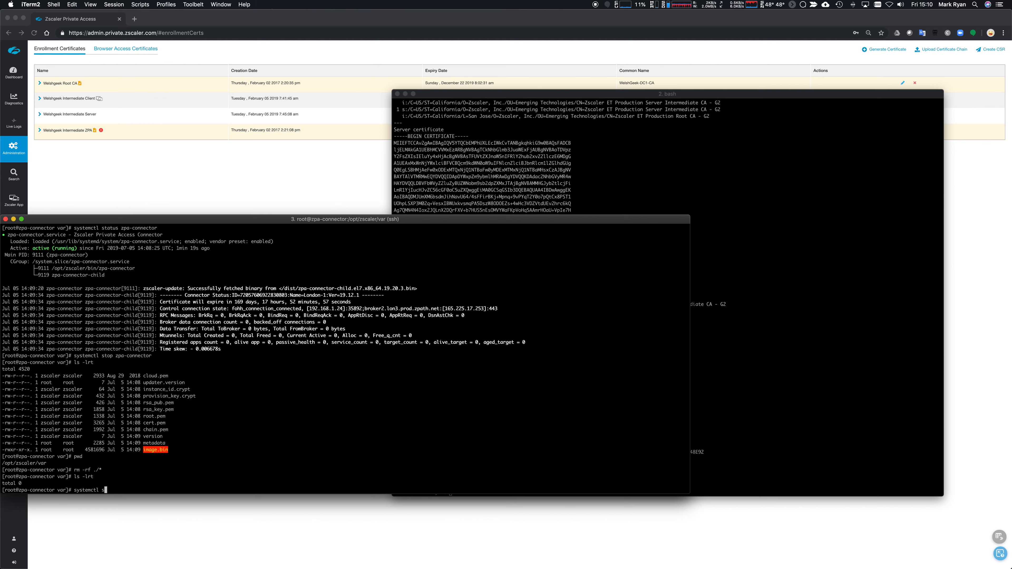
{"action": "type", "text": "tart zpa-connector"}
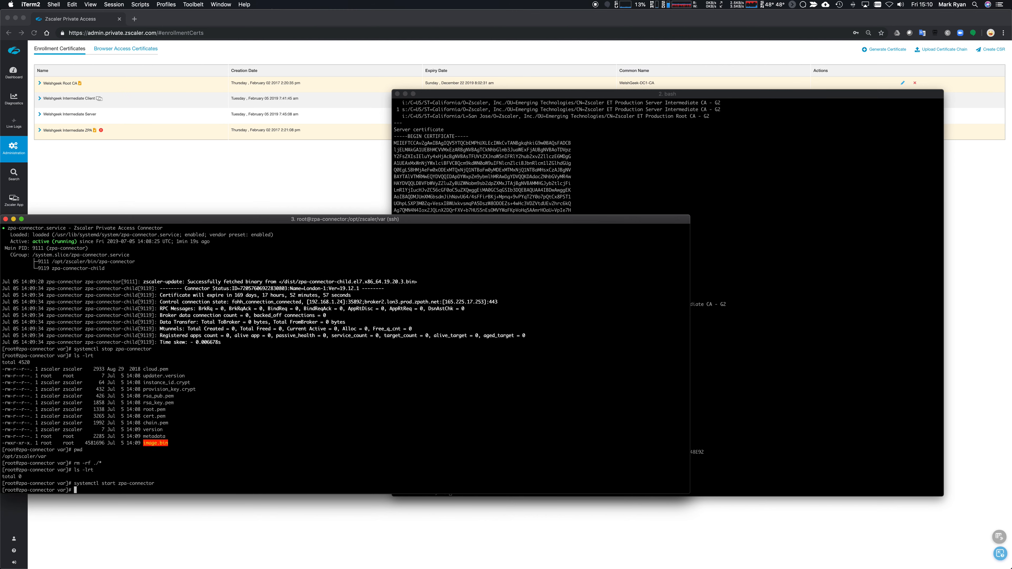
{"action": "type", "text": "systemctl stop zpa-connector"}
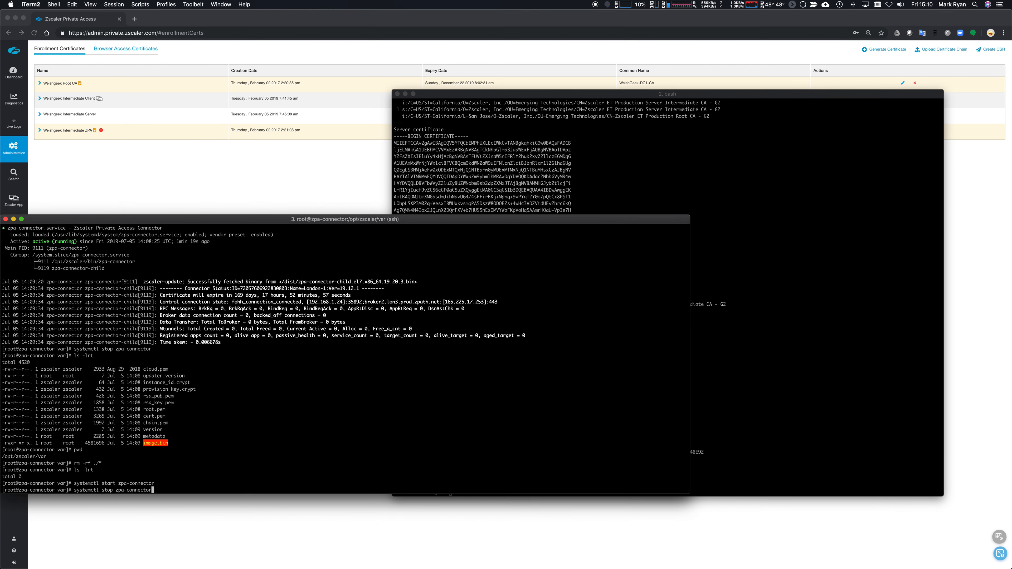
{"action": "key", "text": "enter"}
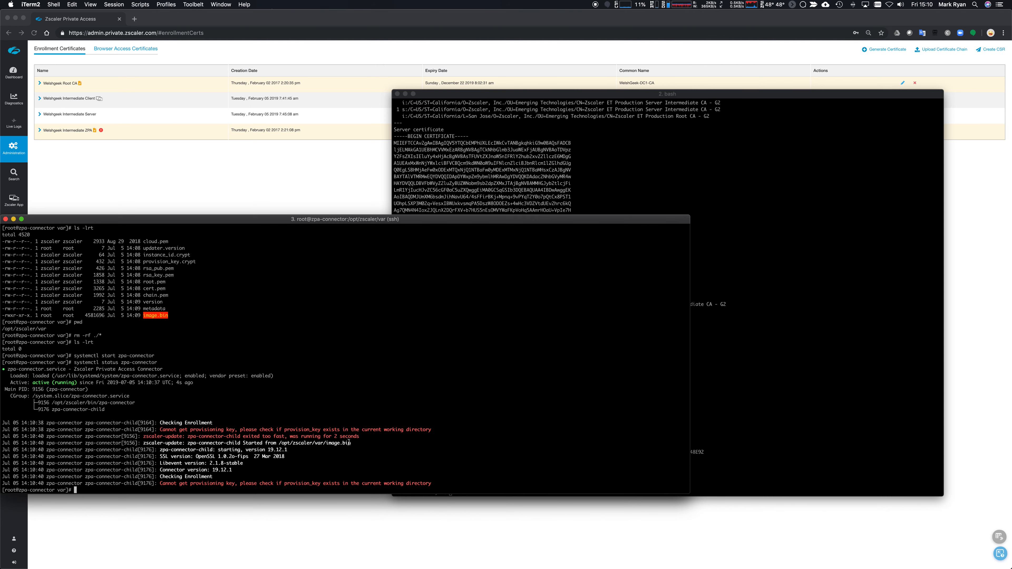
Stop zpa-connector again and clear /opt/zscaler/var with rm -rf ./*
{"action": "type", "text": "ls -lrt"}
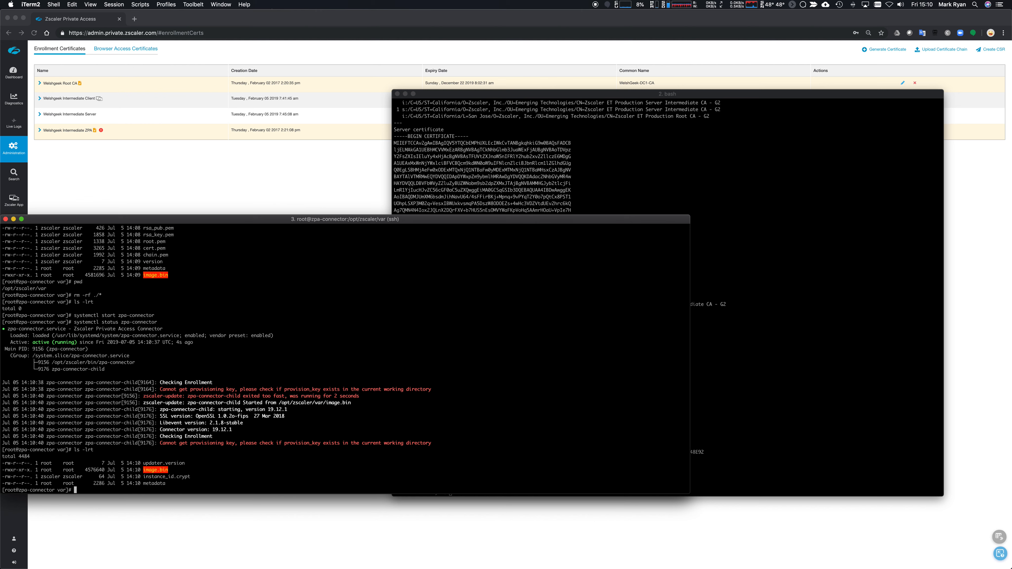
{"action": "type", "text": "systemctl sotp zp"}
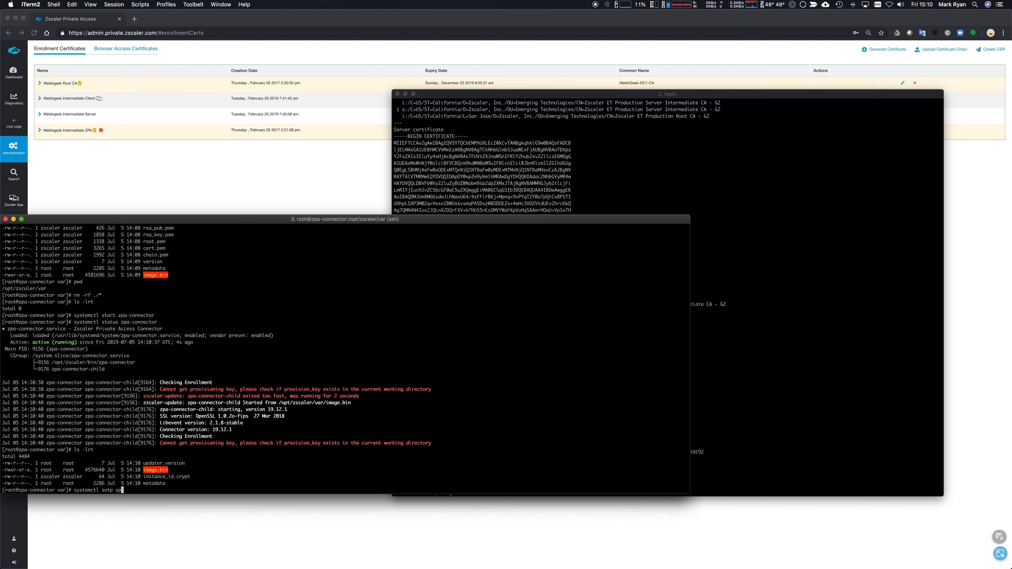
{"action": "type", "text": "stop zpa-connecto"}
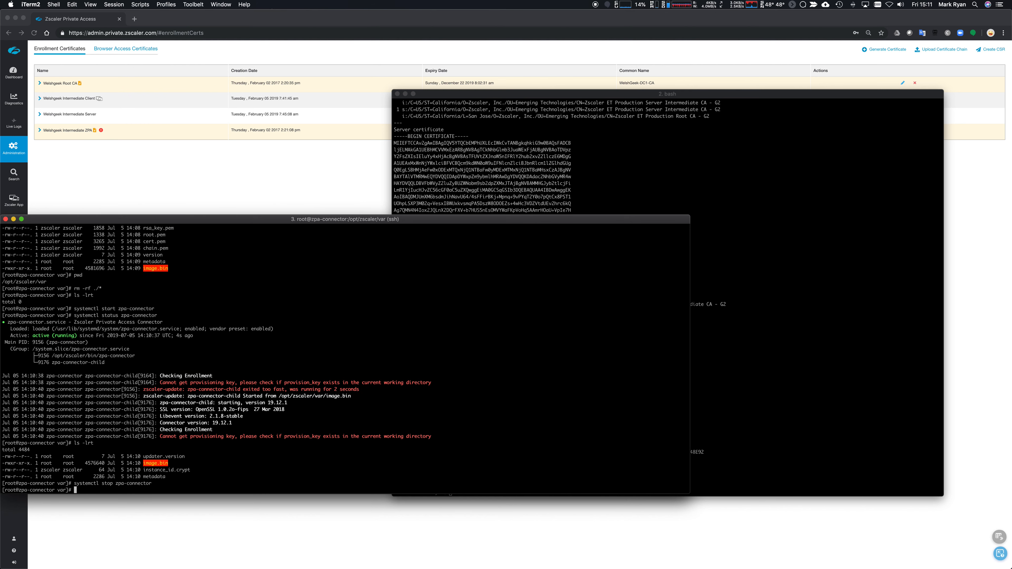
{"action": "type", "text": "rm -rf ./*"}
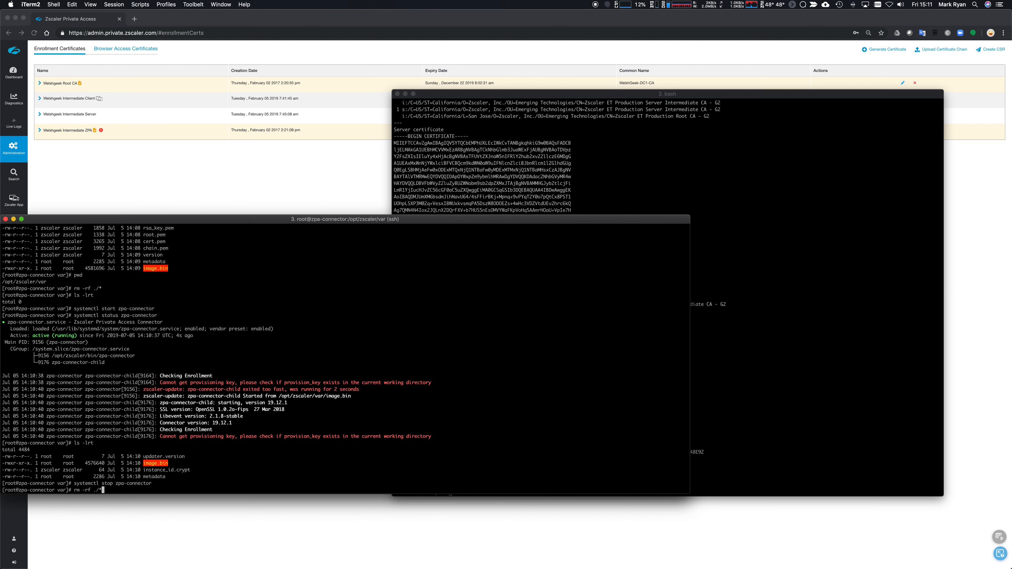
Create a new provision_key file in vi for editing
{"action": "type", "text": "vi"}
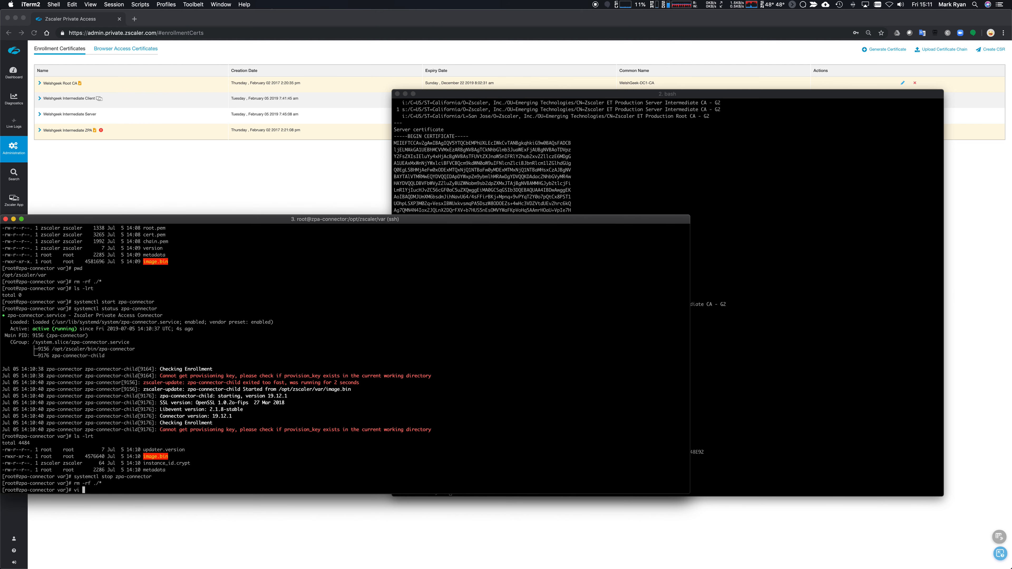
{"action": "type", "text": "provision"}
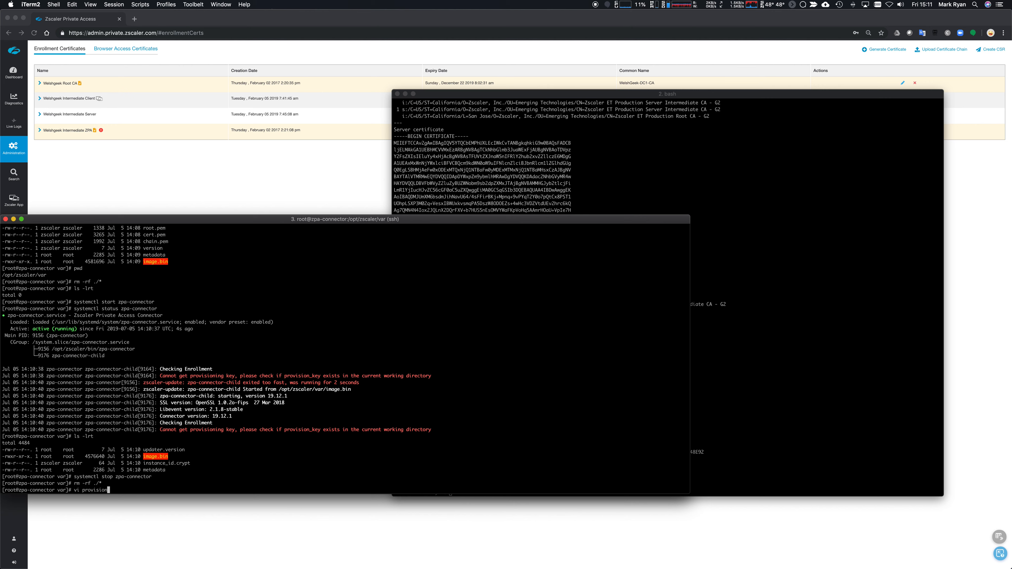
{"action": "key", "text": "Enter"}
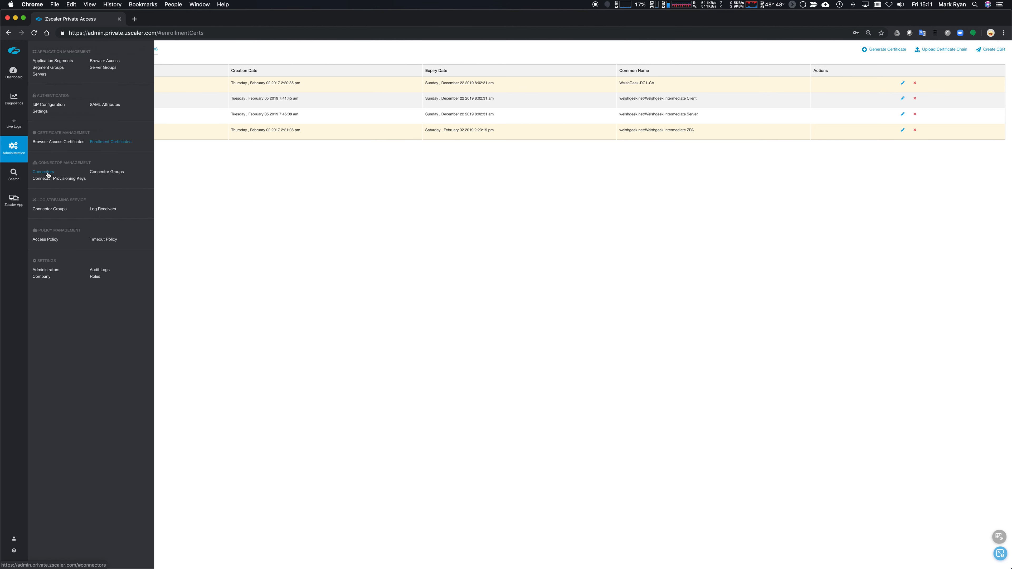
Show the London key in Connector Provisioning Keys via COPY KEY
{"action": "left_click", "coordinate": [57, 178]}
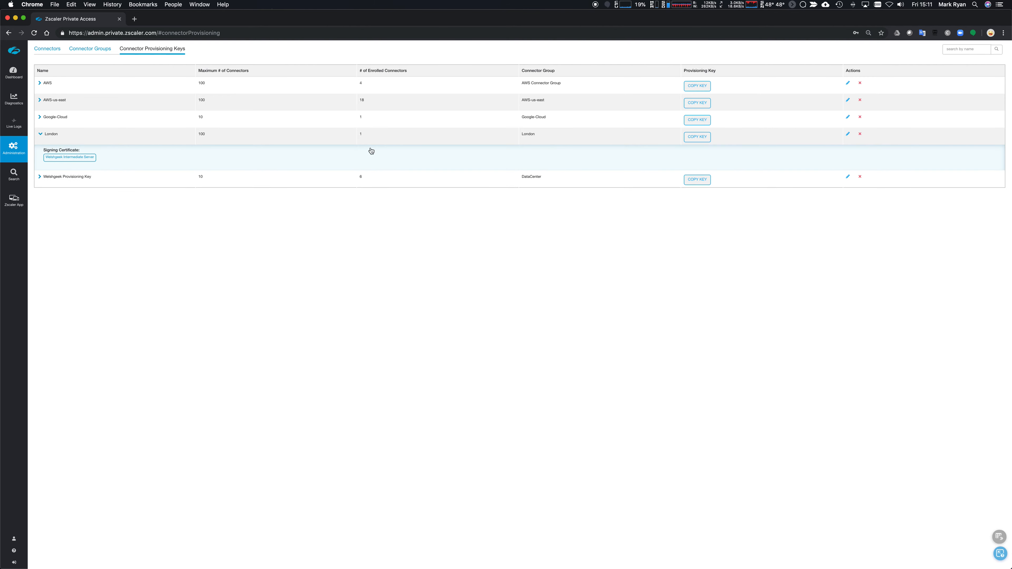
{"action": "left_click", "coordinate": [697, 136]}
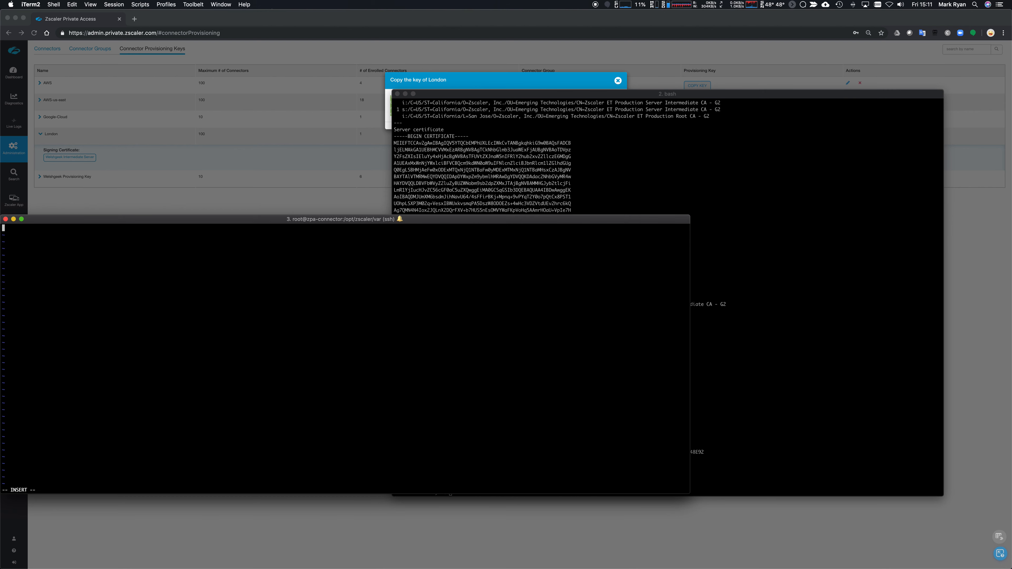
Paste the London provisioning key into the provision_key file in vi
{"action": "right_click", "coordinate": [218, 310]}
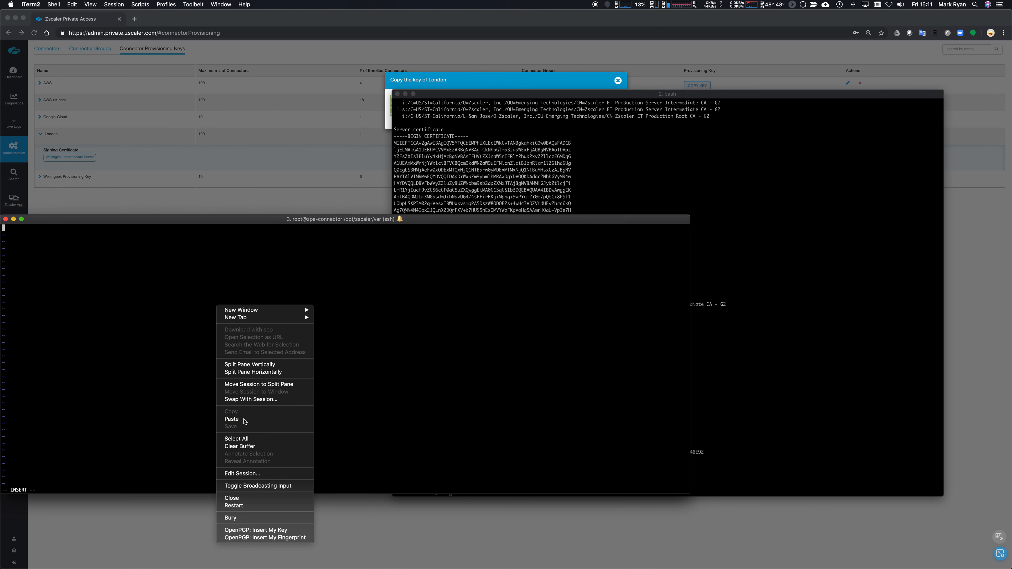
{"action": "left_click", "coordinate": [231, 419]}
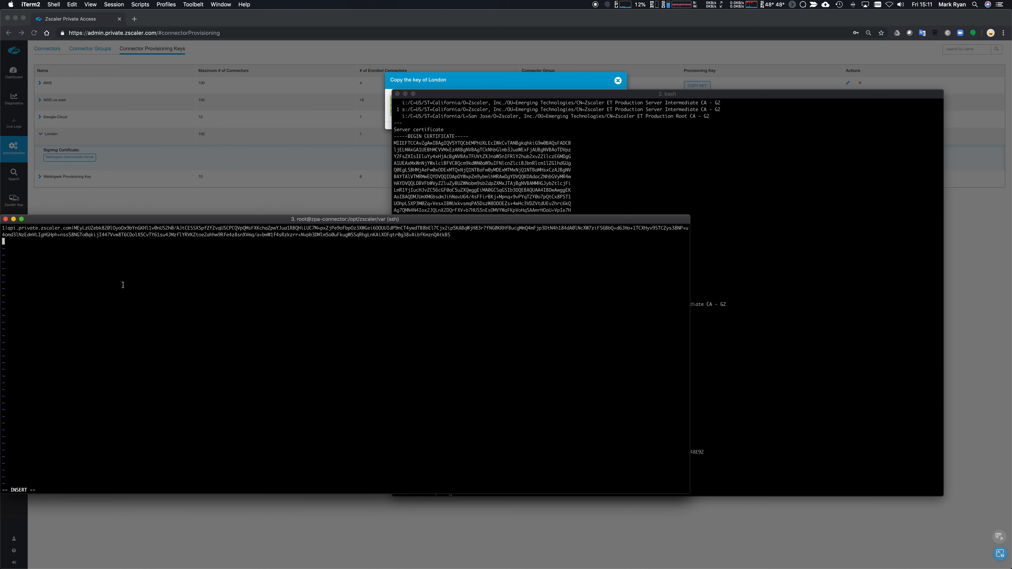
{"action": "mouse_move", "coordinate": [228, 380]}
{"action": "type", "text": "ls -lrt"}
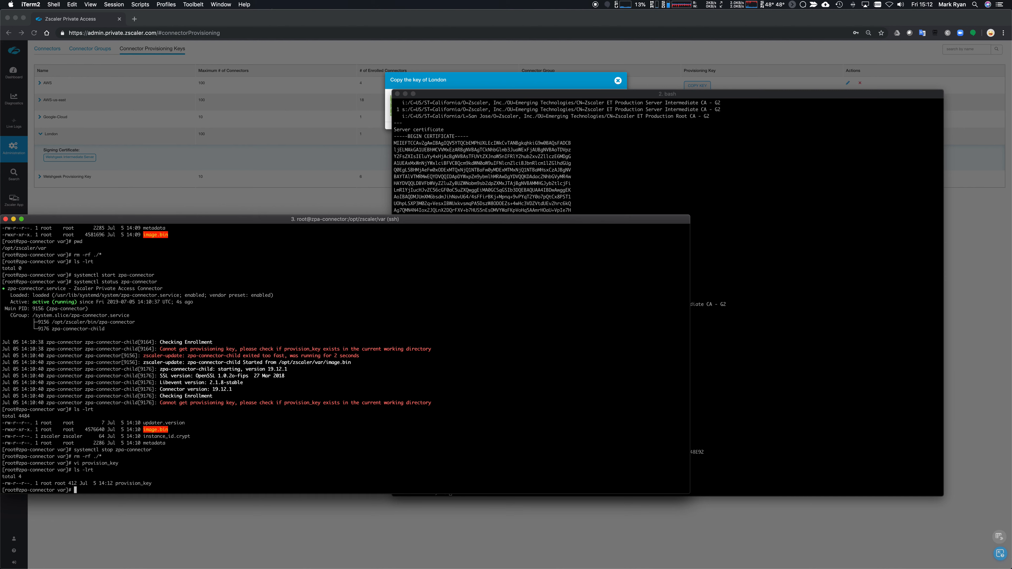
Start zpa-connector with systemctl now that the provisioning key is in place
{"action": "type", "text": "systemctl start zpa-connector"}
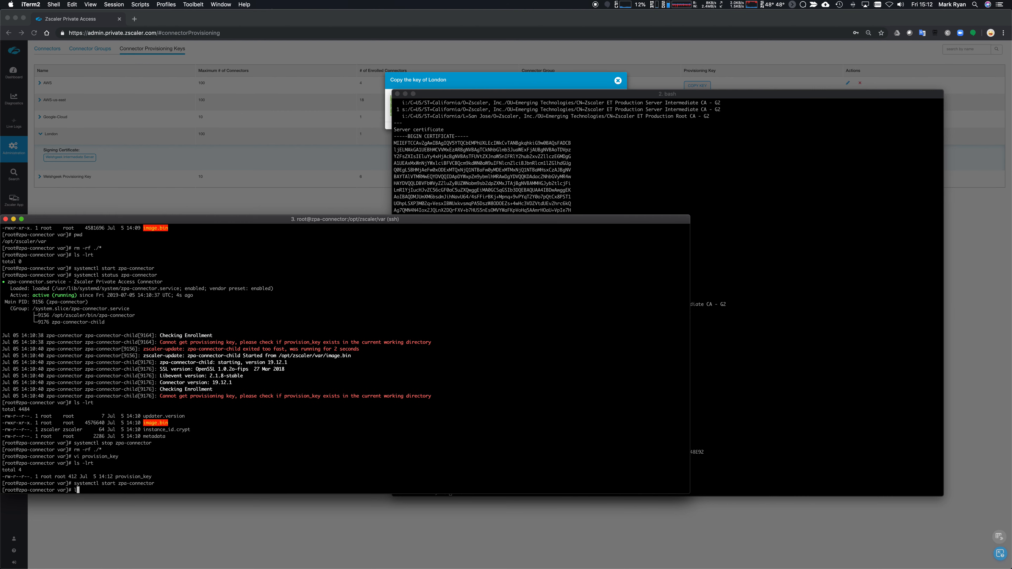
{"action": "key", "text": "Return"}
{"action": "type", "text": "ls -lrt"}
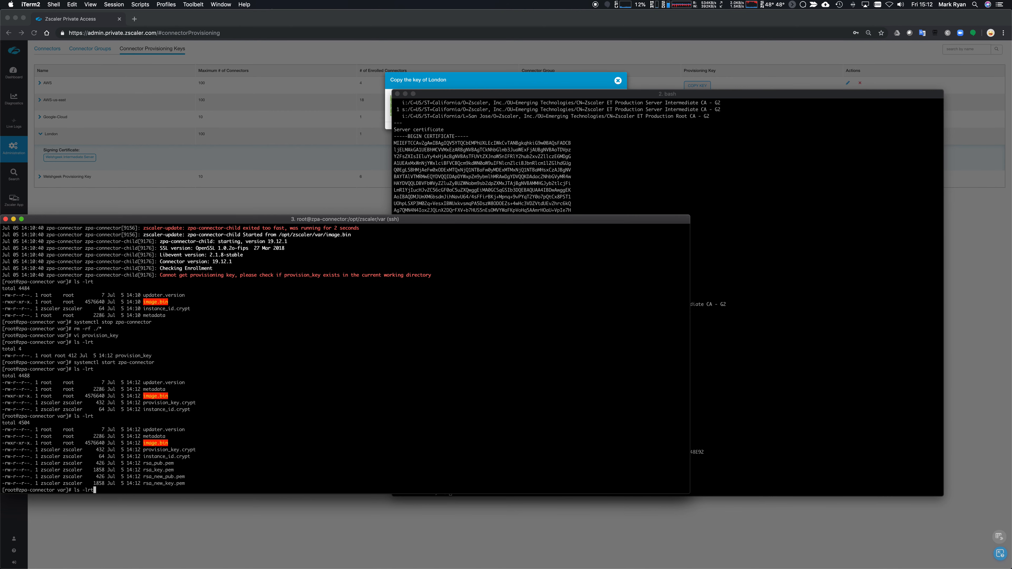
List the new enrollment files, then close the London key dialog showing one enrolled connector
{"action": "key", "text": "Return"}
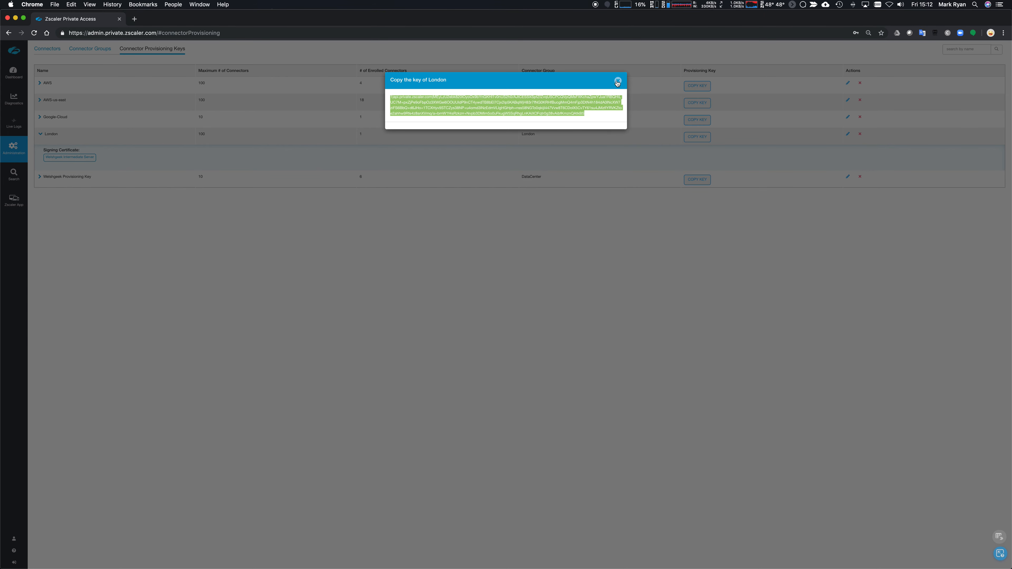
{"action": "left_click", "coordinate": [618, 83]}
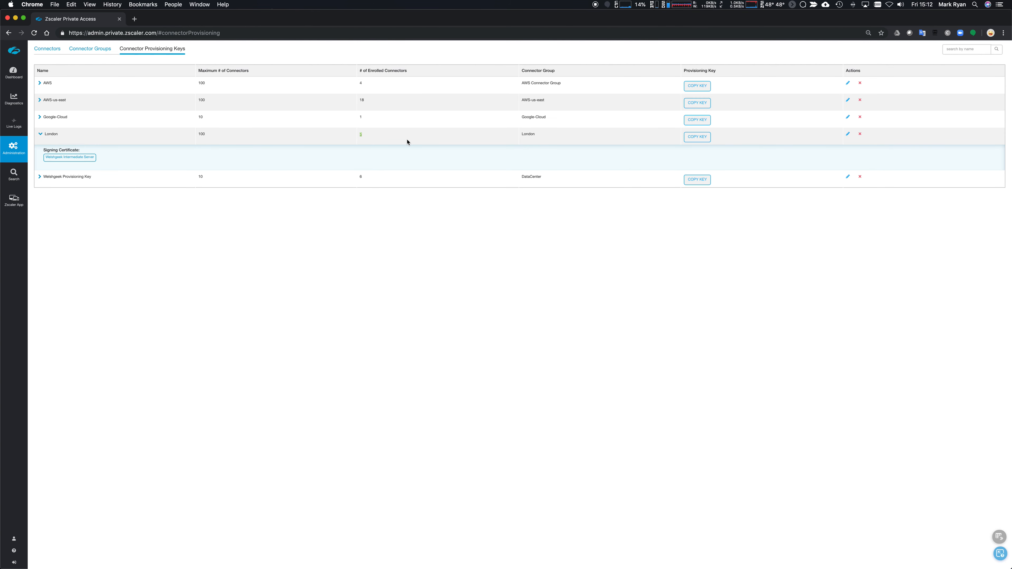
{"action": "mouse_move", "coordinate": [385, 154]}
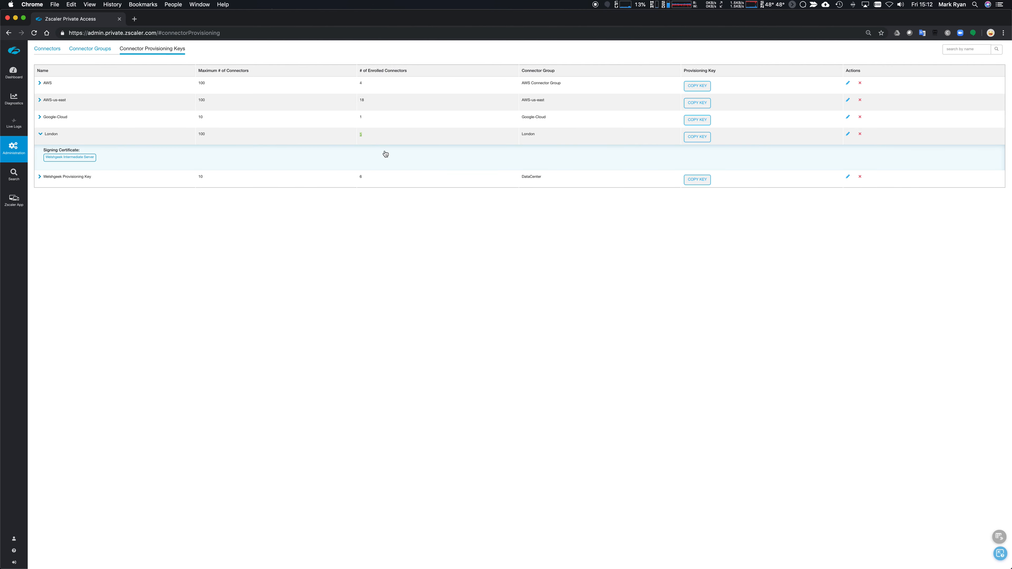
{"action": "mouse_move", "coordinate": [47, 49]}
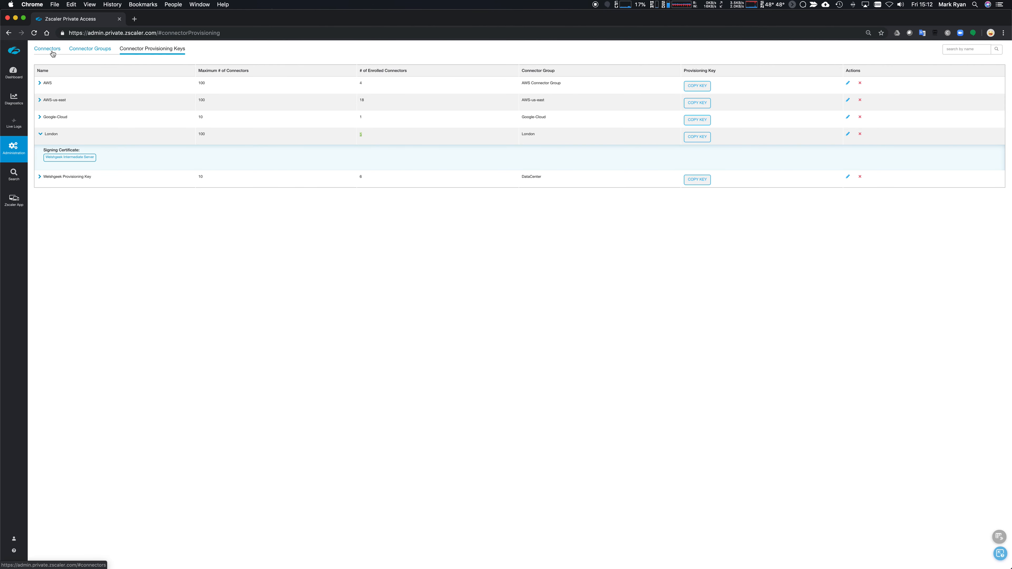
Expand London-2 and London-1 in the Connectors list and request deletion of stale London-1
{"action": "left_click", "coordinate": [47, 48]}
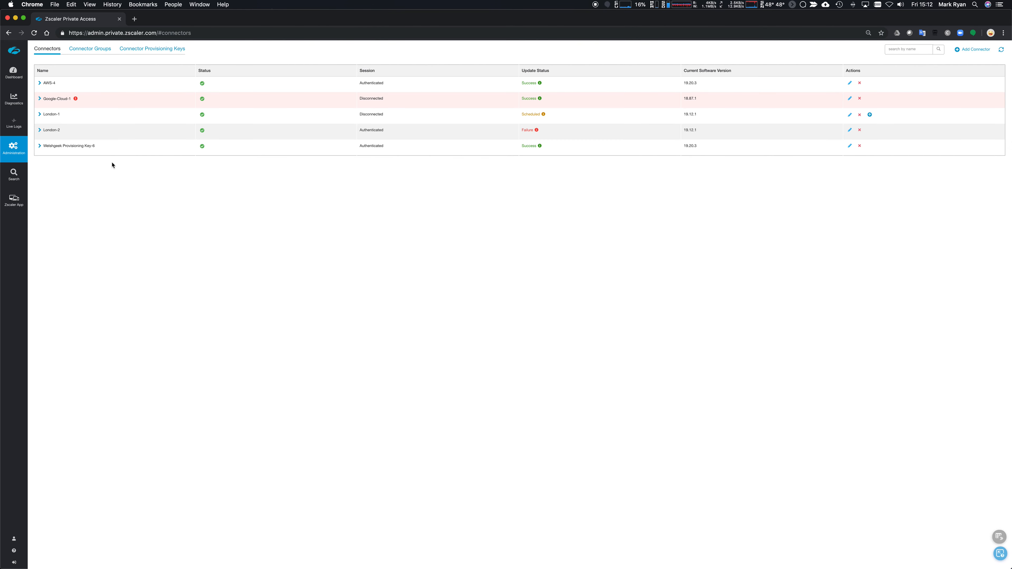
{"action": "mouse_move", "coordinate": [57, 138]}
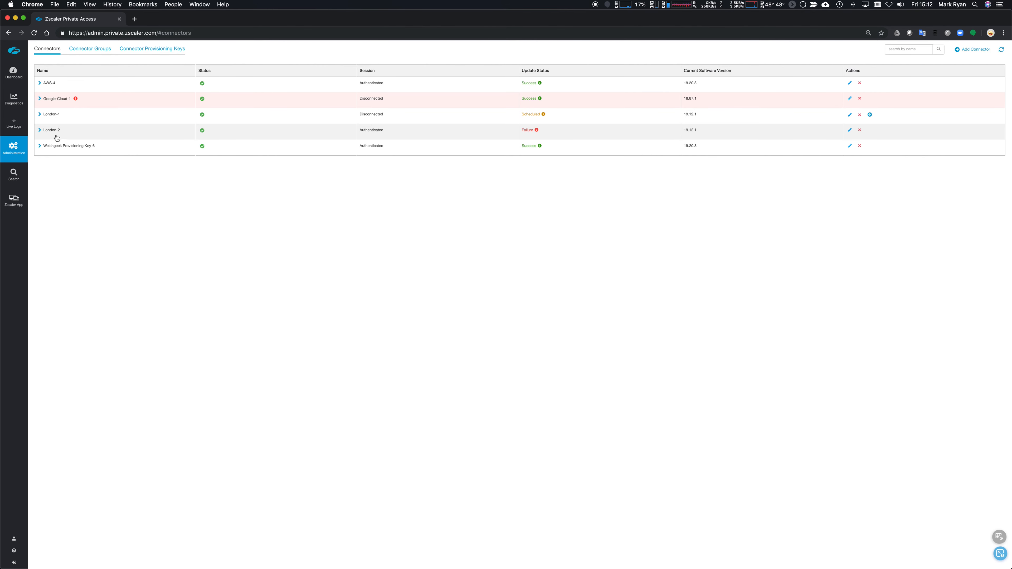
{"action": "left_click", "coordinate": [39, 129]}
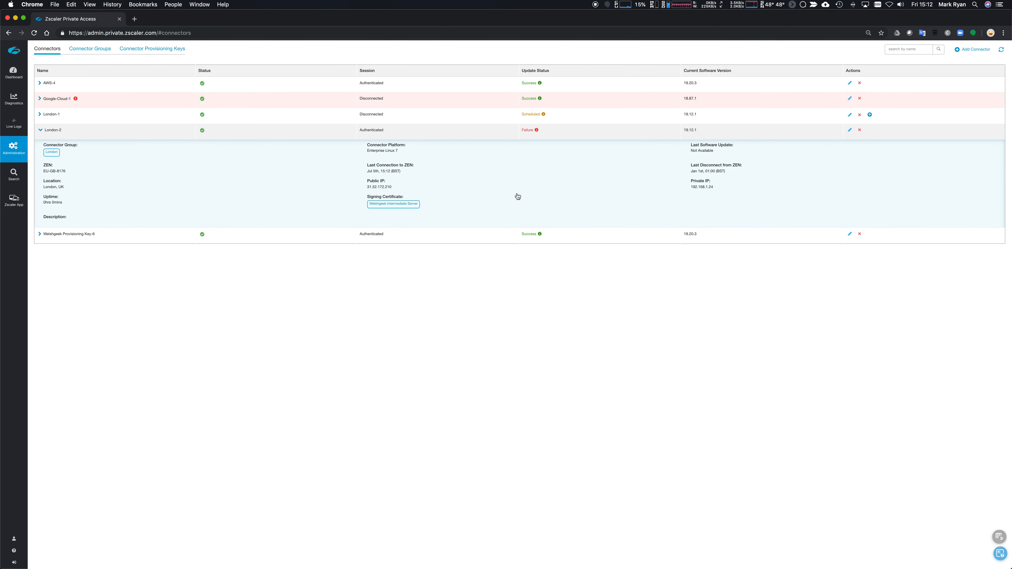
{"action": "left_click", "coordinate": [40, 114]}
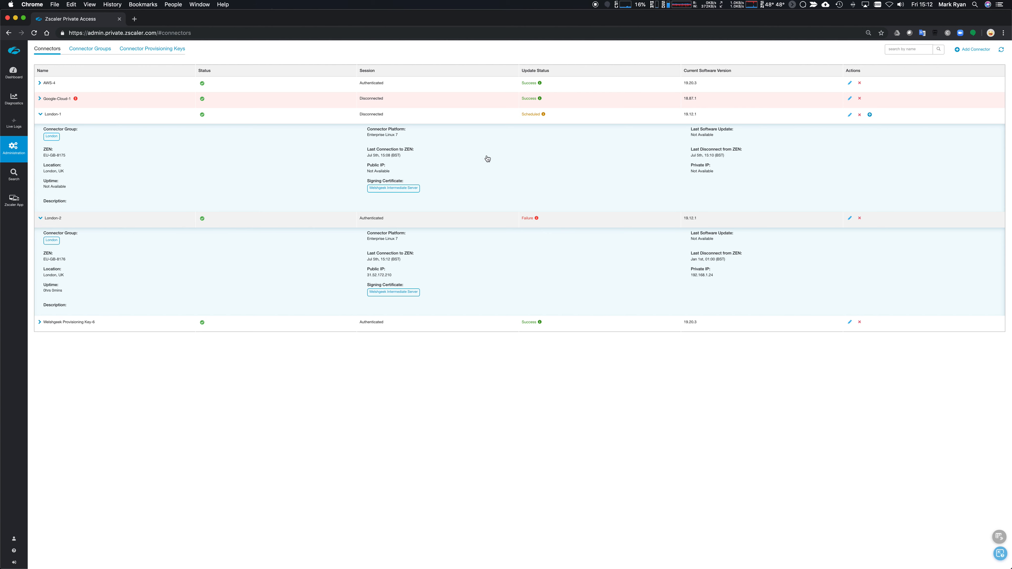
{"action": "mouse_move", "coordinate": [535, 155]}
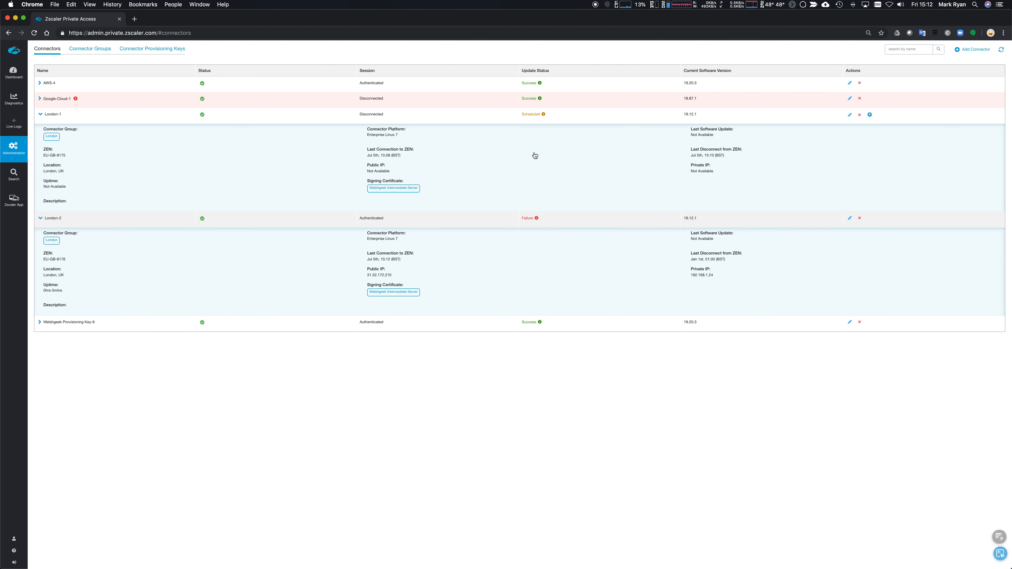
{"action": "mouse_move", "coordinate": [860, 117]}
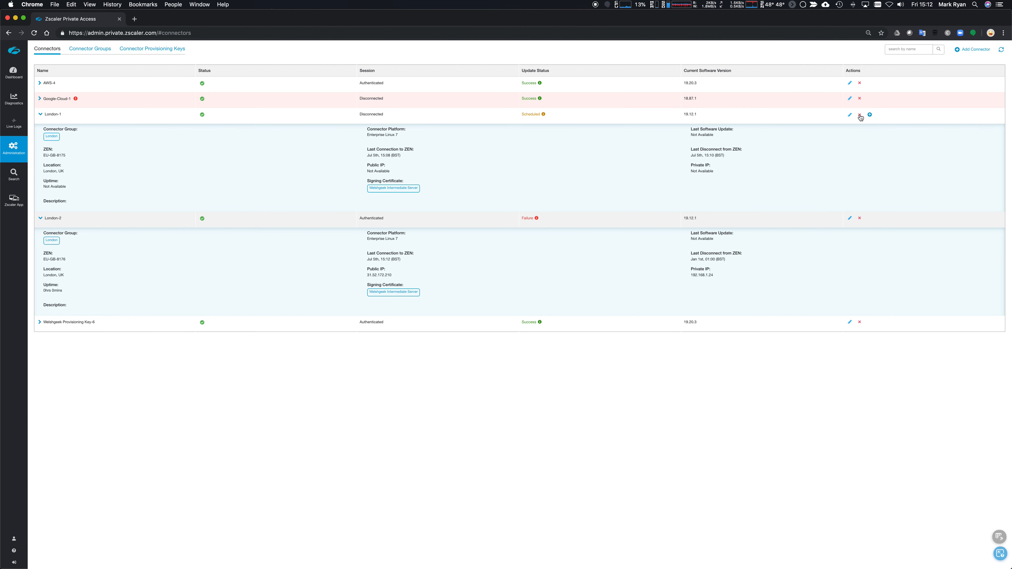
{"action": "left_click", "coordinate": [860, 114]}
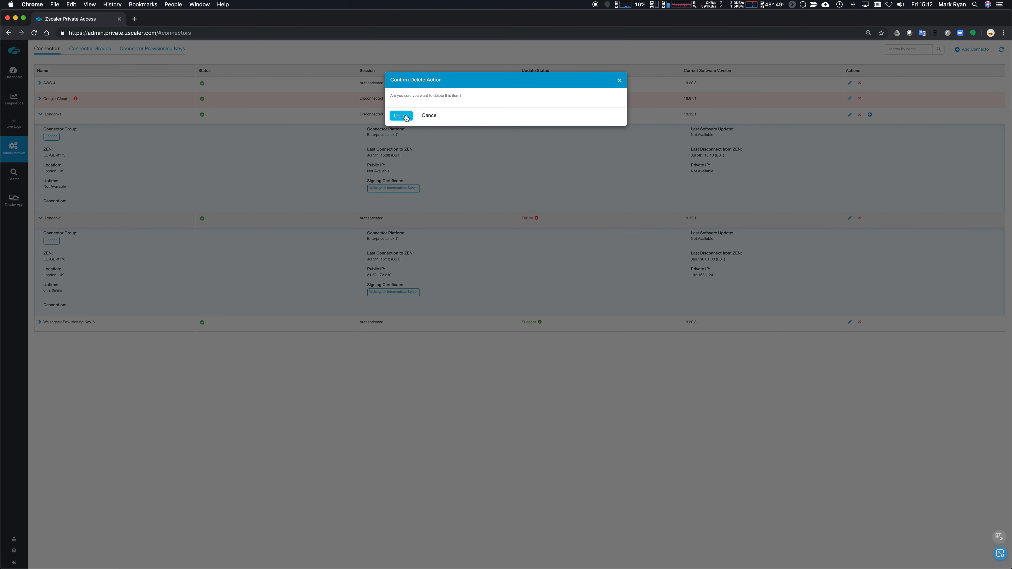
{"action": "left_click", "coordinate": [400, 116]}
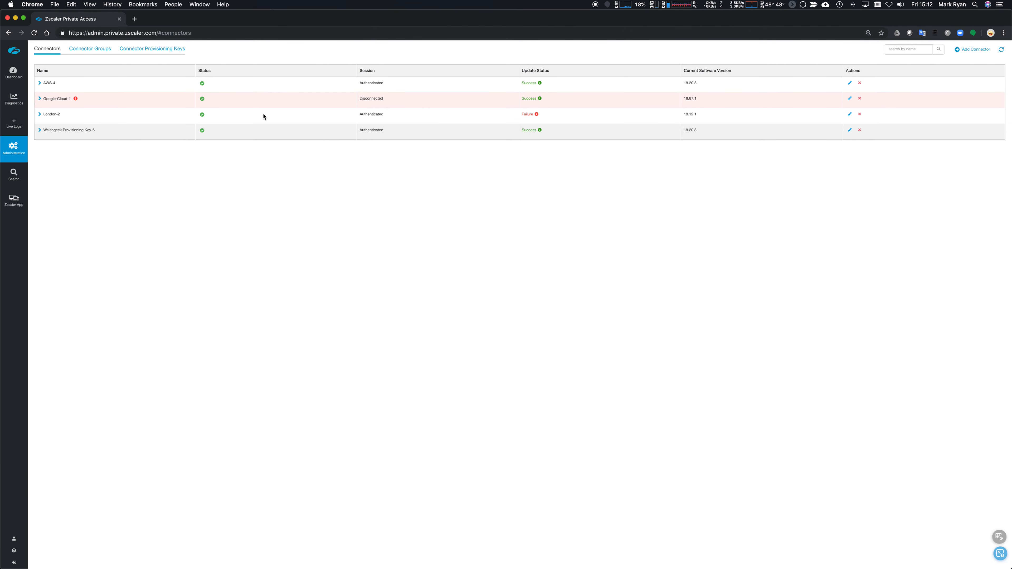
{"action": "left_click", "coordinate": [39, 114]}
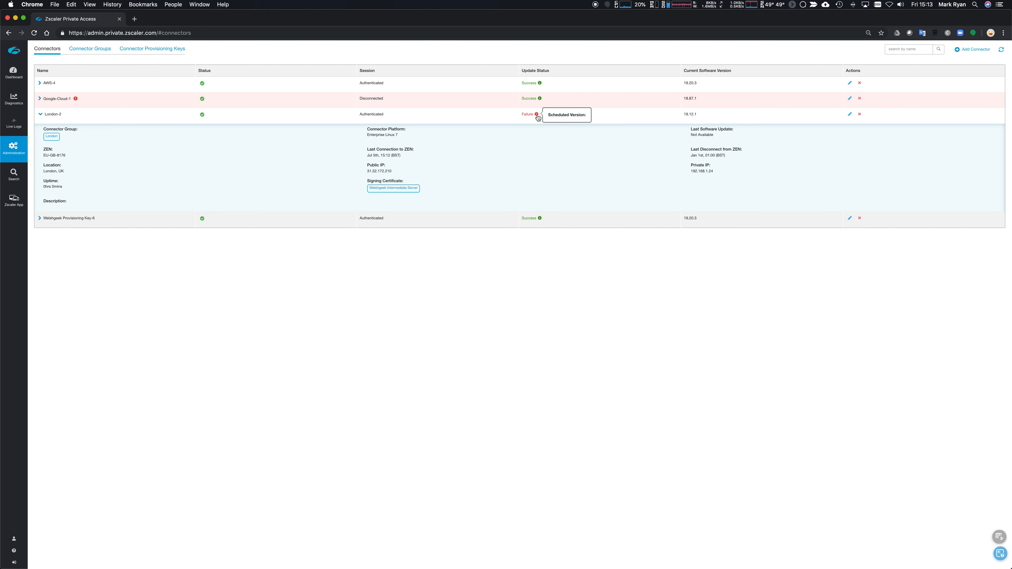
{"action": "mouse_move", "coordinate": [67, 57]}
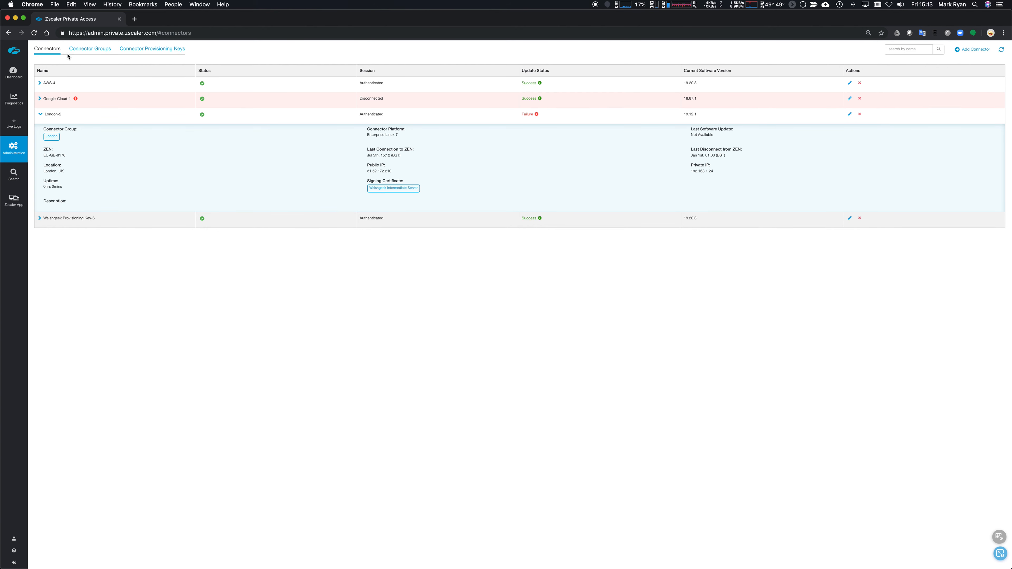
{"action": "left_click", "coordinate": [39, 115]}
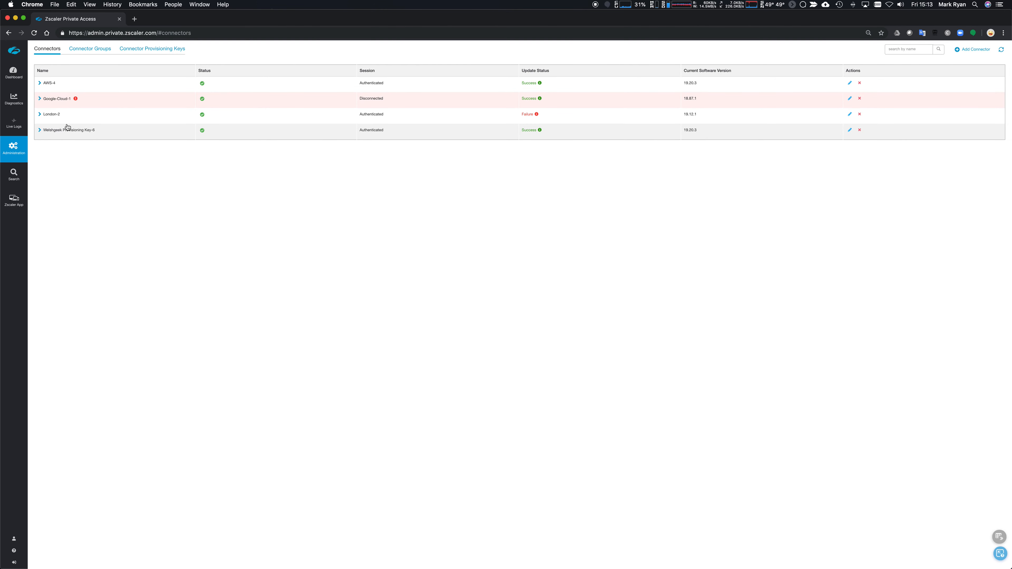
{"action": "left_click", "coordinate": [40, 114]}
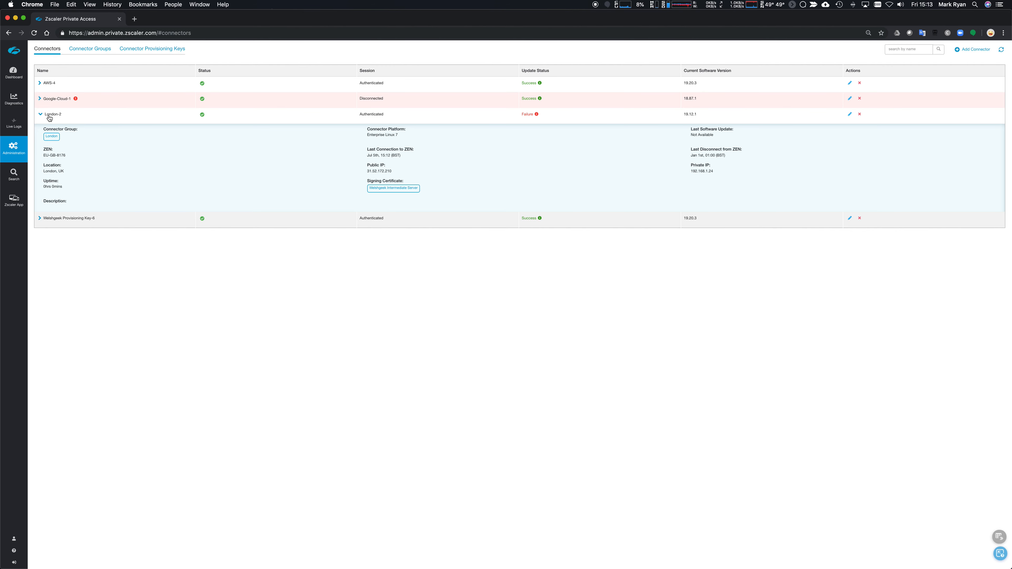
{"action": "left_click", "coordinate": [40, 115]}
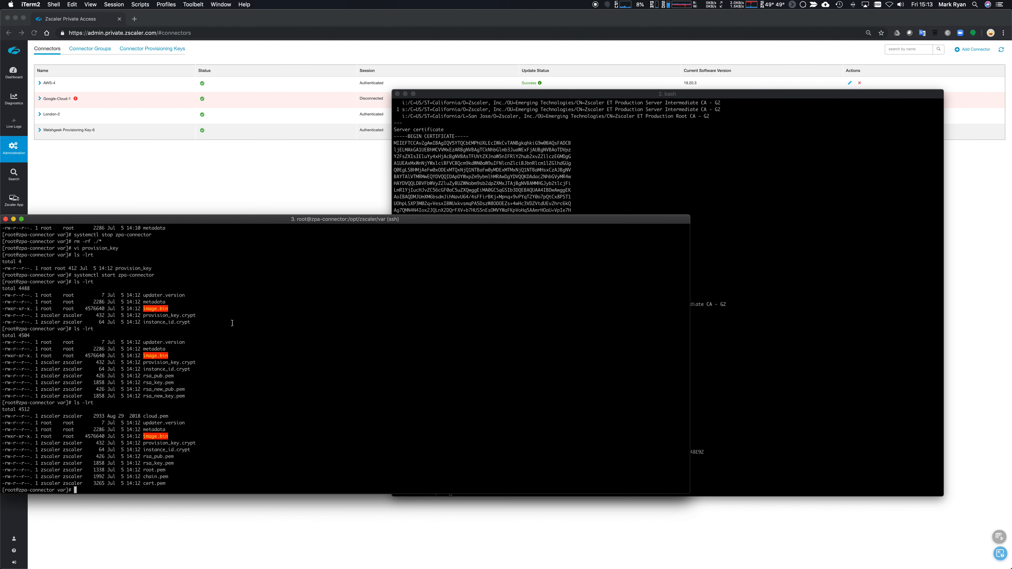
Run systemctl status zpa-connector to confirm it is active and upgrading to 19.20.3
{"action": "type", "text": "systemc"}
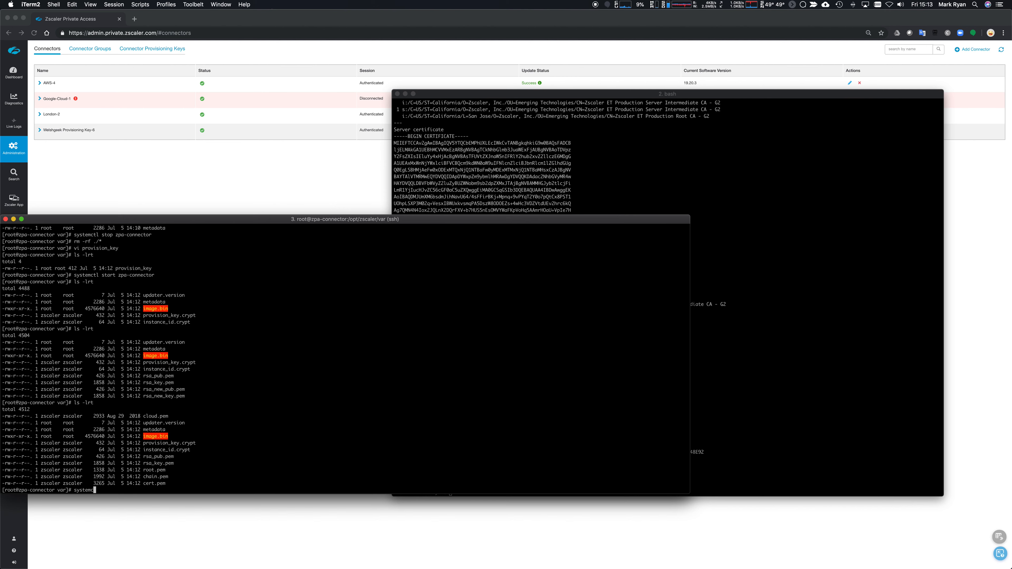
{"action": "type", "text": "status zpa-connector"}
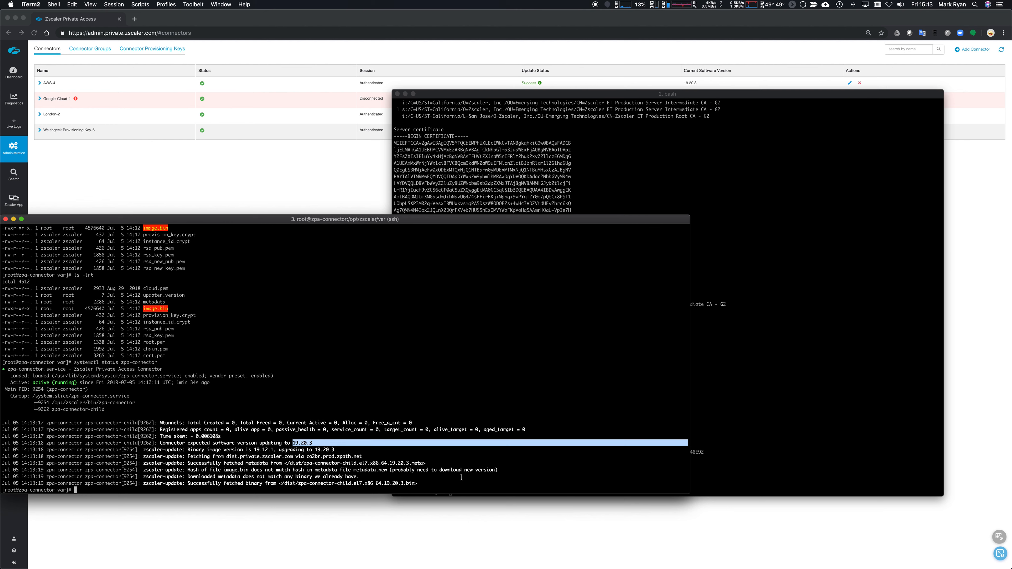
{"action": "mouse_move", "coordinate": [394, 440]}
{"action": "type", "text": "exit"}
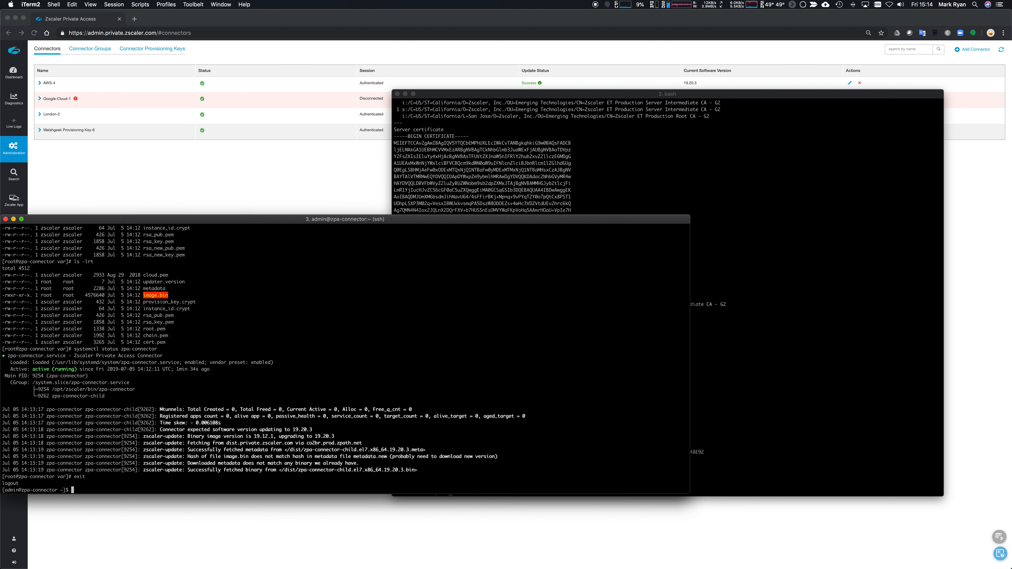
Ping dc2.welshgeek.net from the connector and confirm replies with no packet loss
{"action": "type", "text": "ping"}
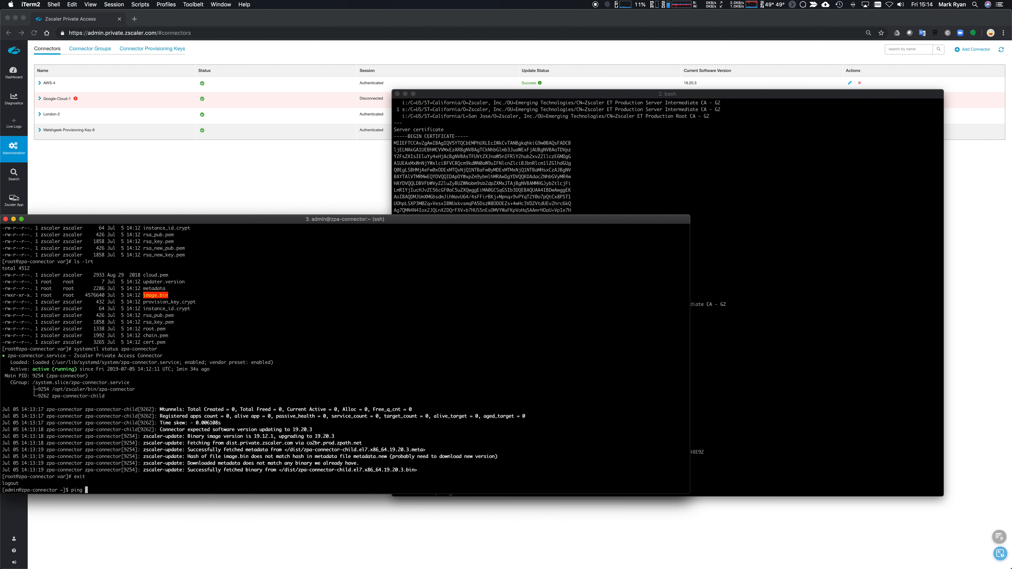
{"action": "type", "text": "dc2."}
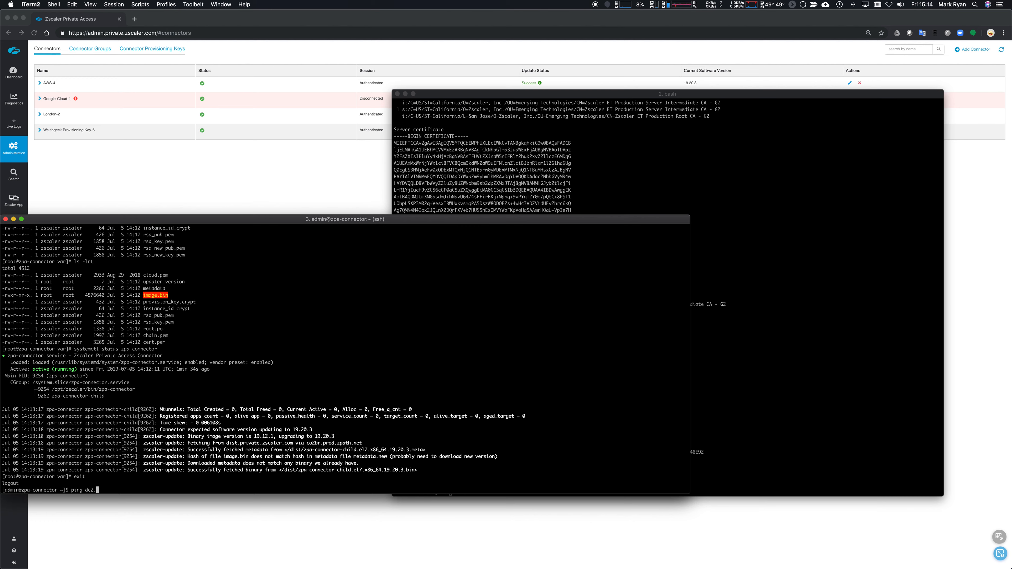
{"action": "type", "text": "wels"}
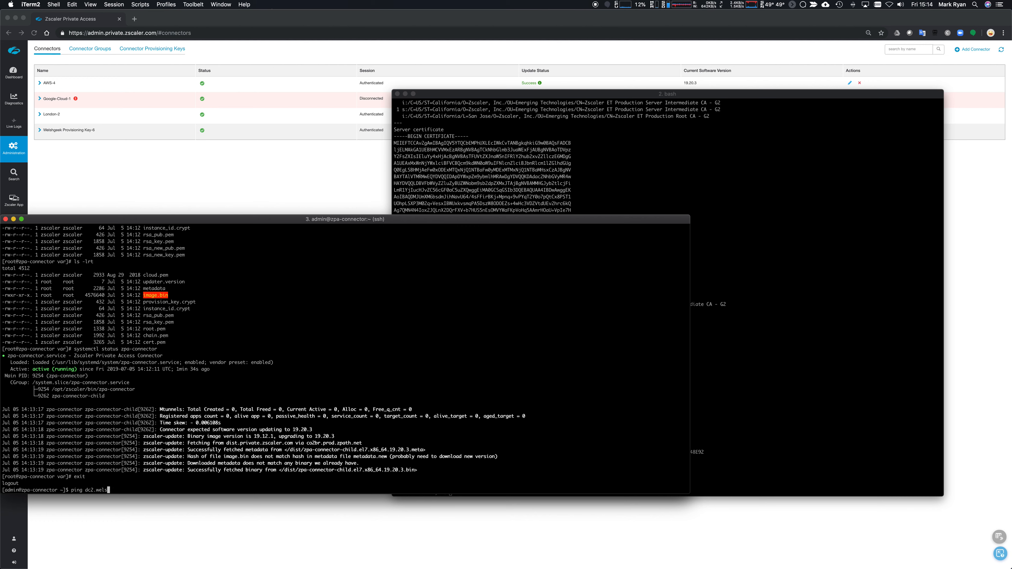
{"action": "key", "text": "Return"}
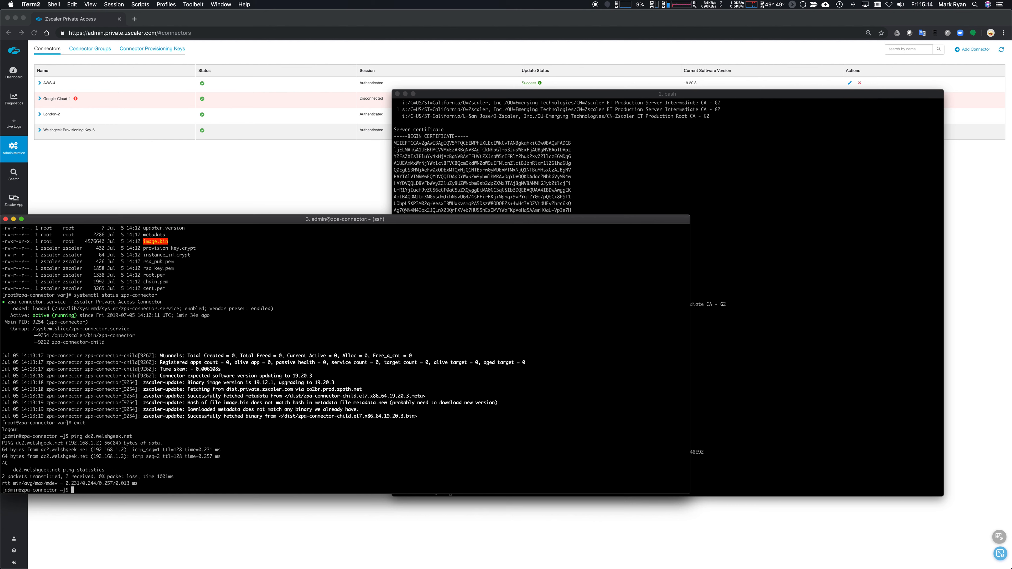
{"action": "type", "text": "curl http://"}
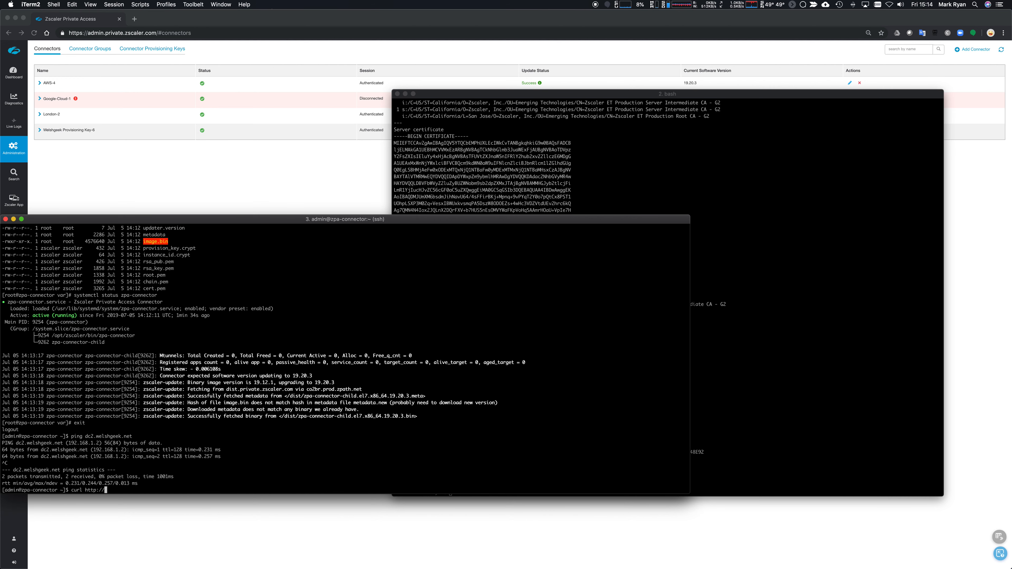
{"action": "type", "text": "dc2.welshgeek.net/"}
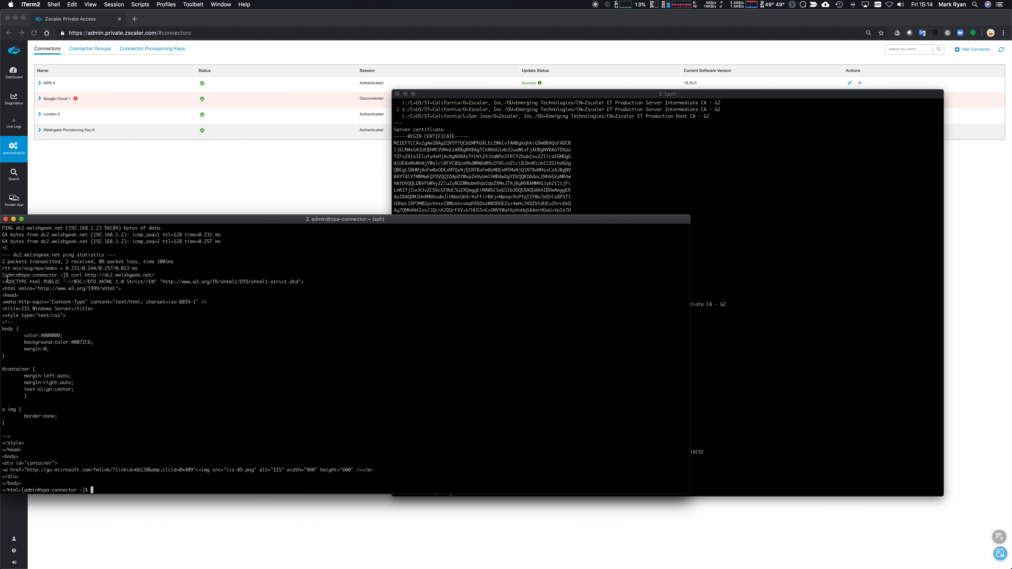
Run dig dc2.welshgeek.net and confirm the A record resolves to 192.168.1.2
{"action": "left_click_drag", "start_coordinate": [6, 282], "coordinate": [423, 487]}
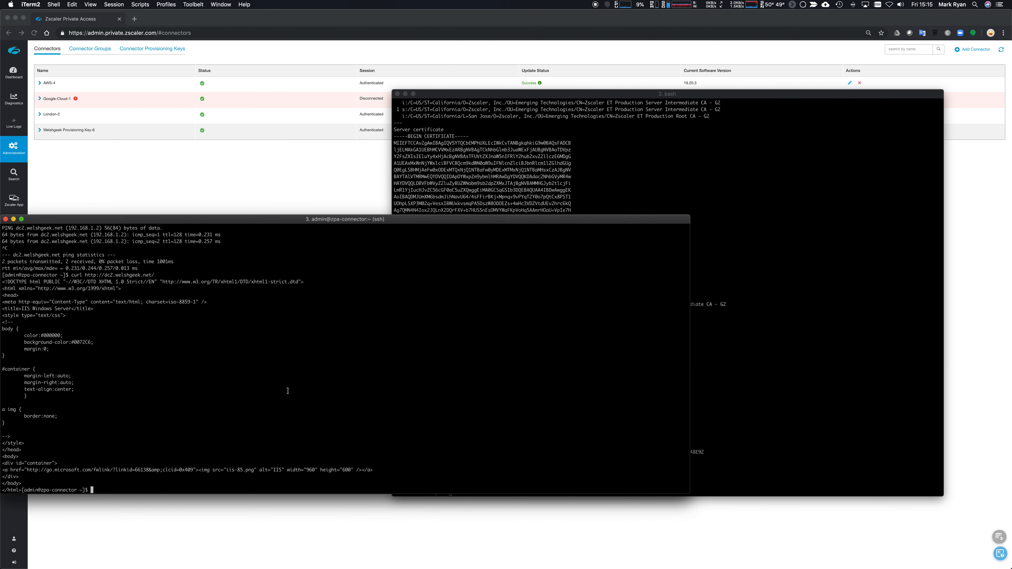
{"action": "type", "text": "dig"}
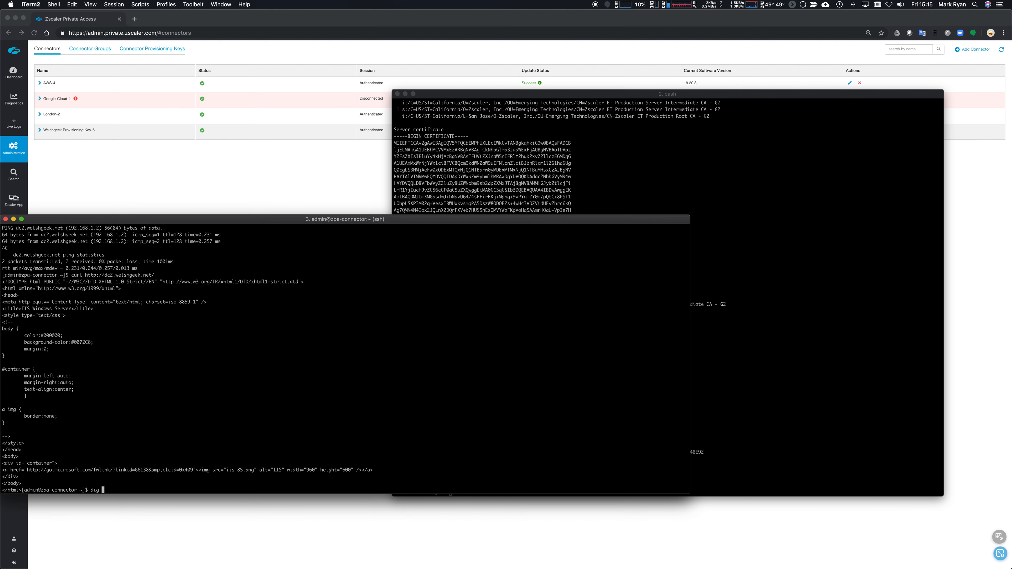
{"action": "type", "text": "dc2.we"}
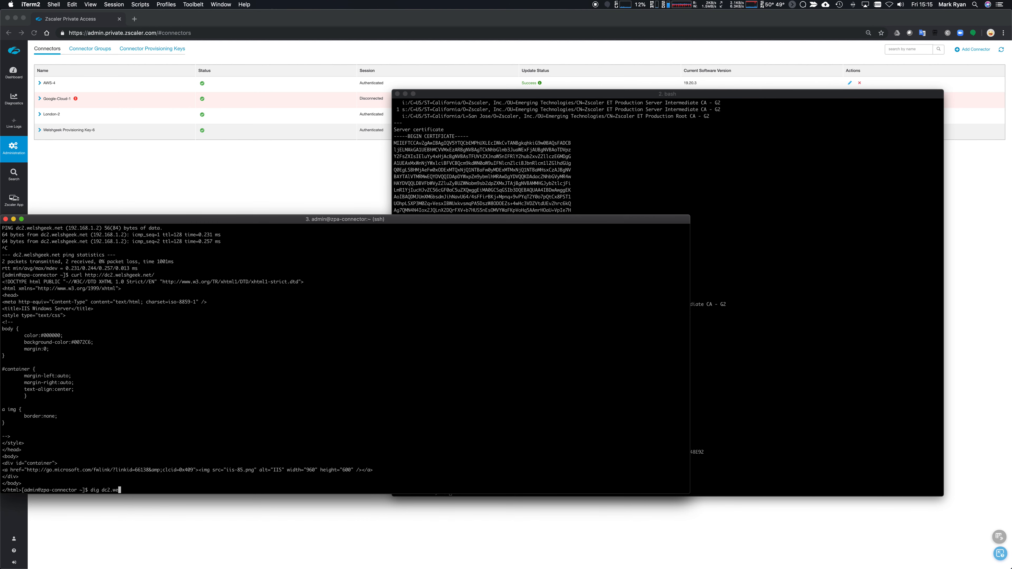
{"action": "key", "text": "Return"}
{"action": "type", "text": "dig"}
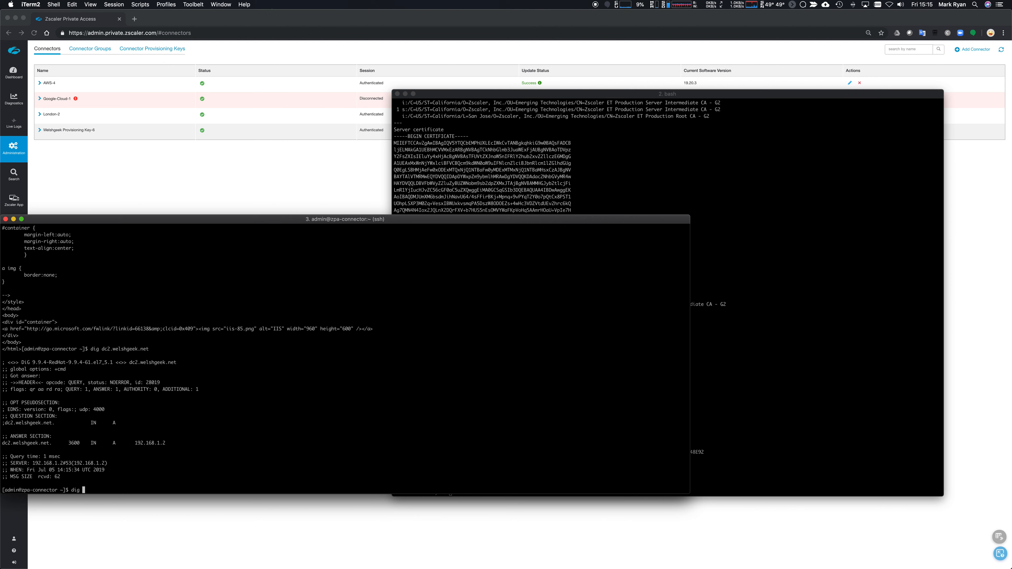
Run dig SRV _kerberos._tcp.welshgeek.net and highlight dc2.welshgeek.net at 192.168.1.2 on port 88
{"action": "type", "text": "SRV"}
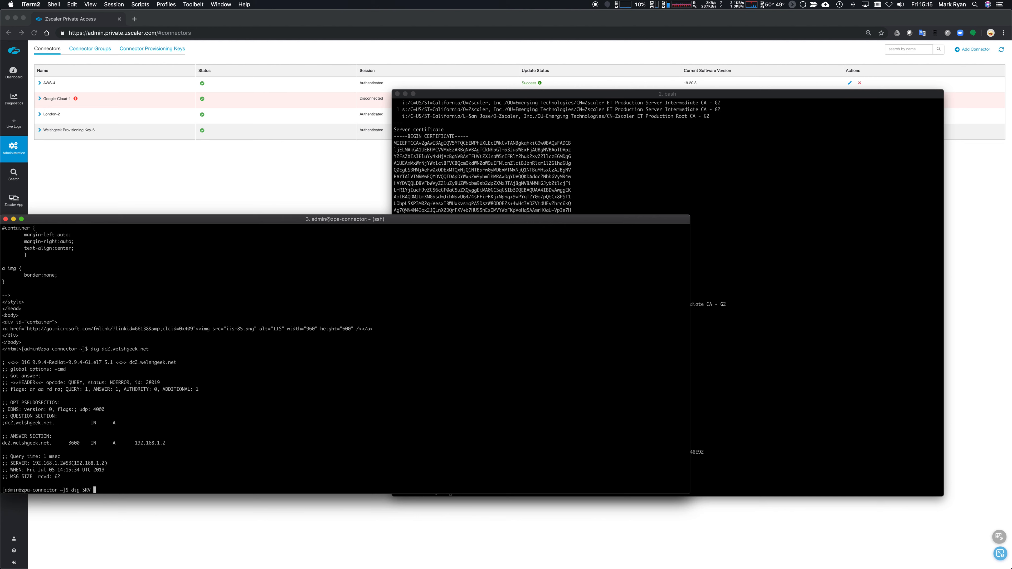
{"action": "type", "text": "_kerberos._tcp.welshgeek.net"}
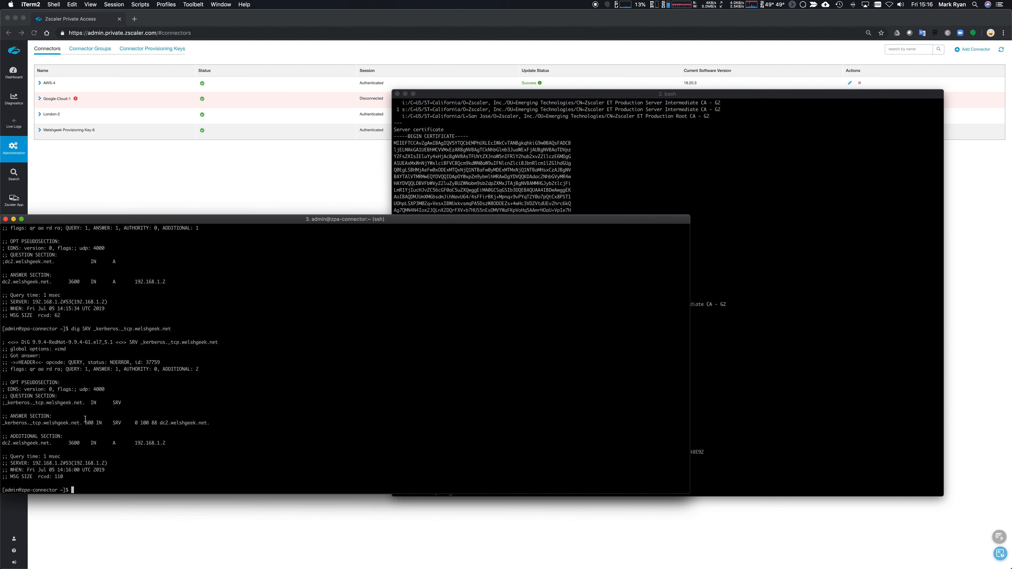
{"action": "double_click", "coordinate": [41, 423]}
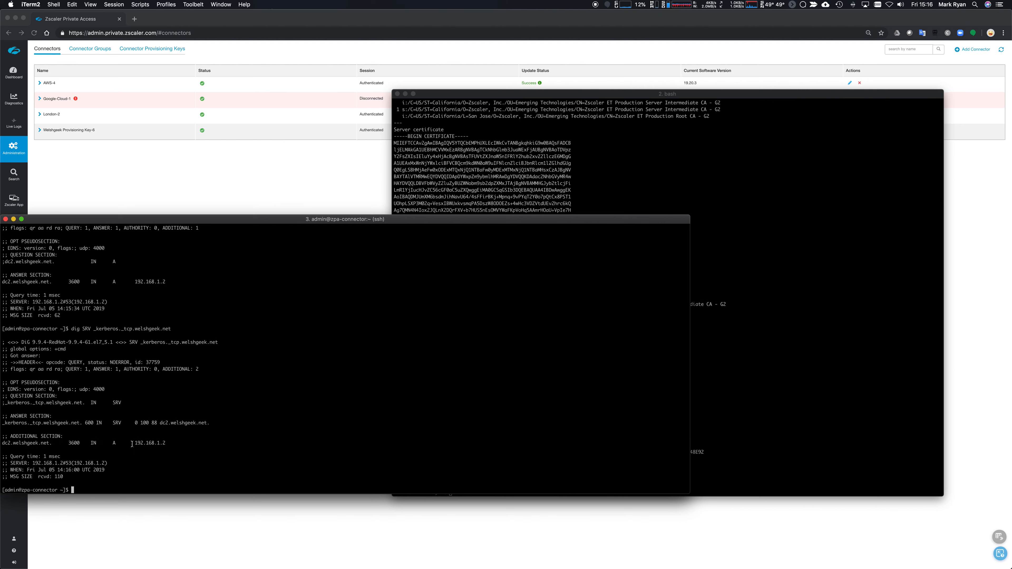
{"action": "double_click", "coordinate": [149, 443]}
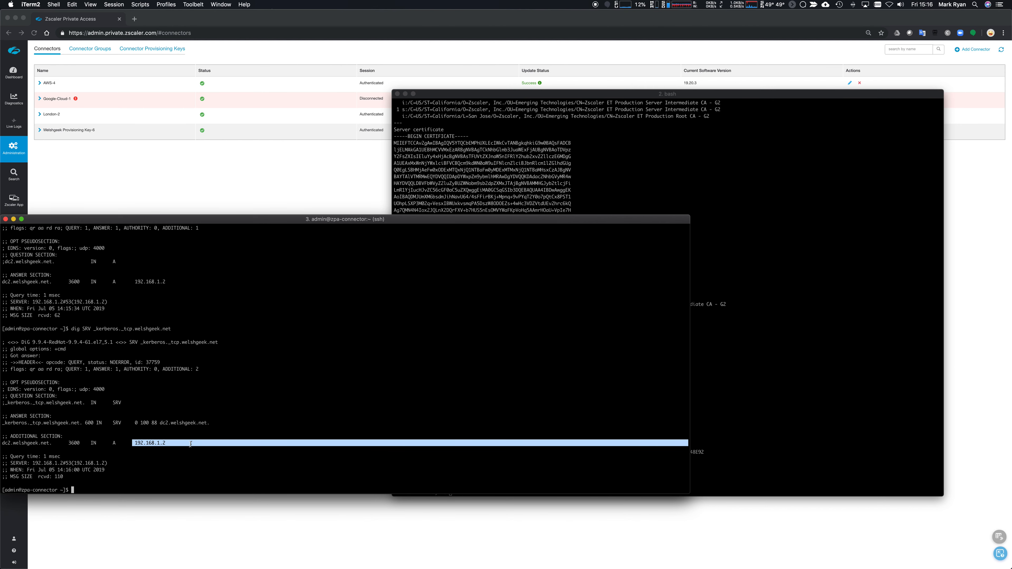